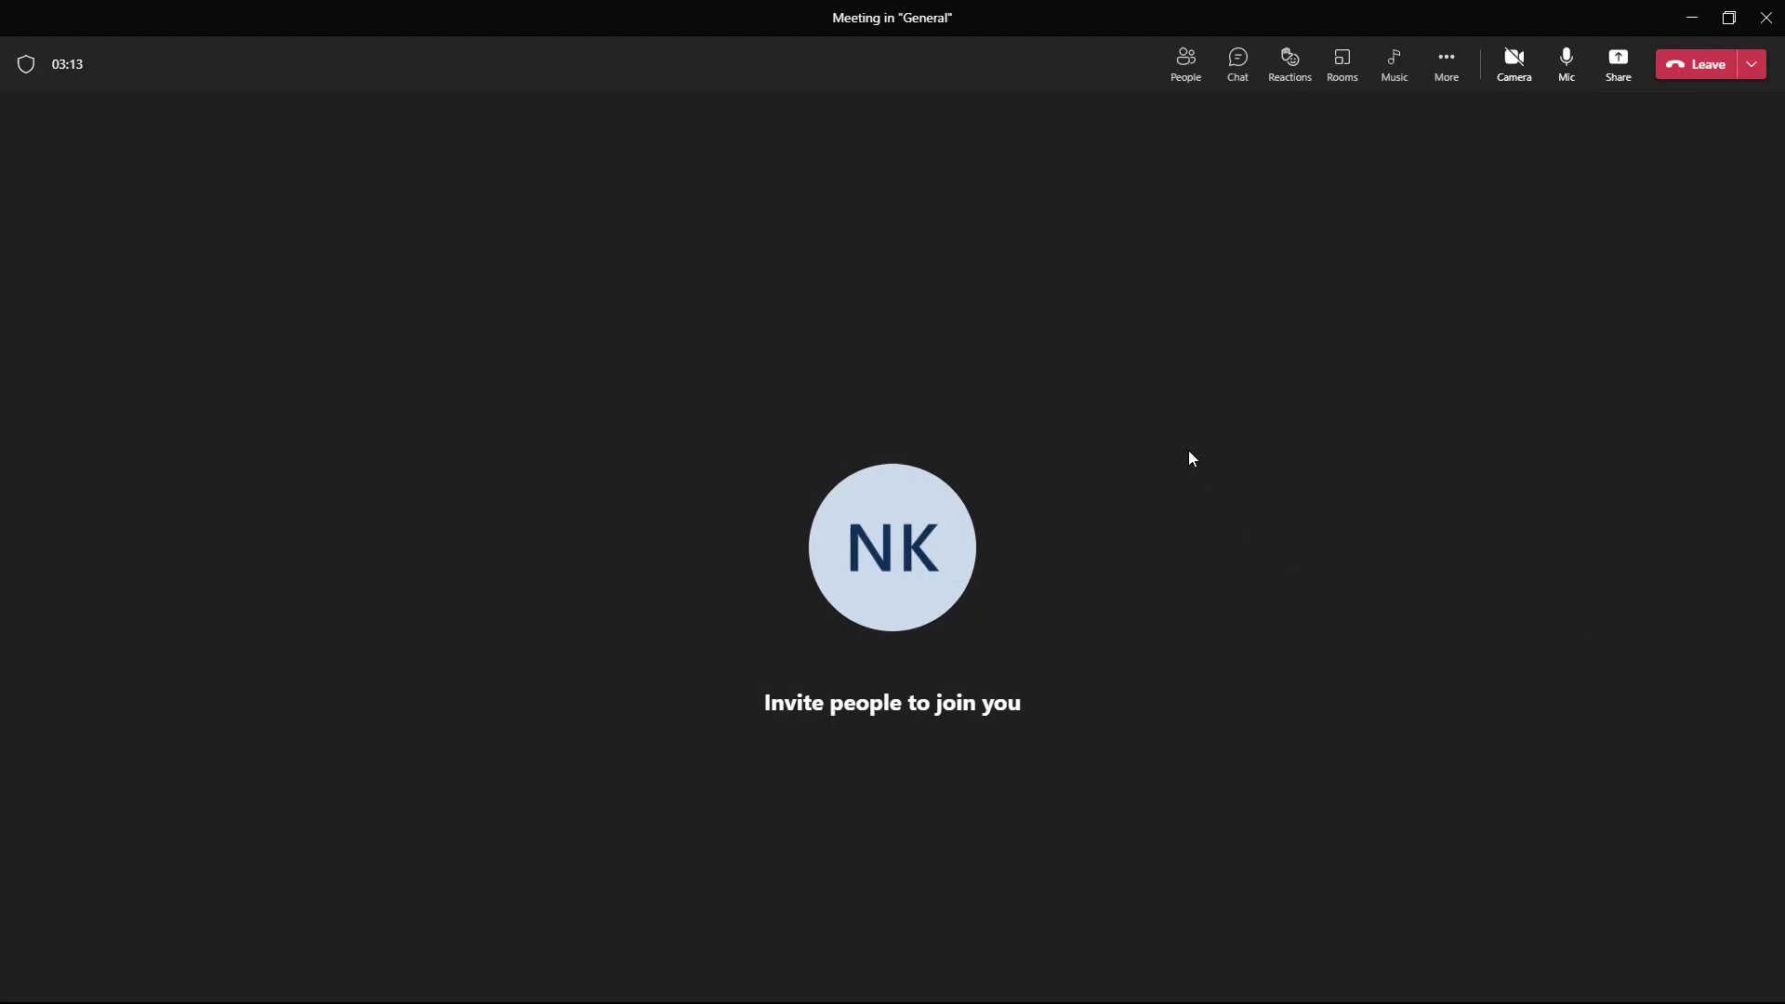
{"action": "mouse_move", "coordinate": [1213, 441]}
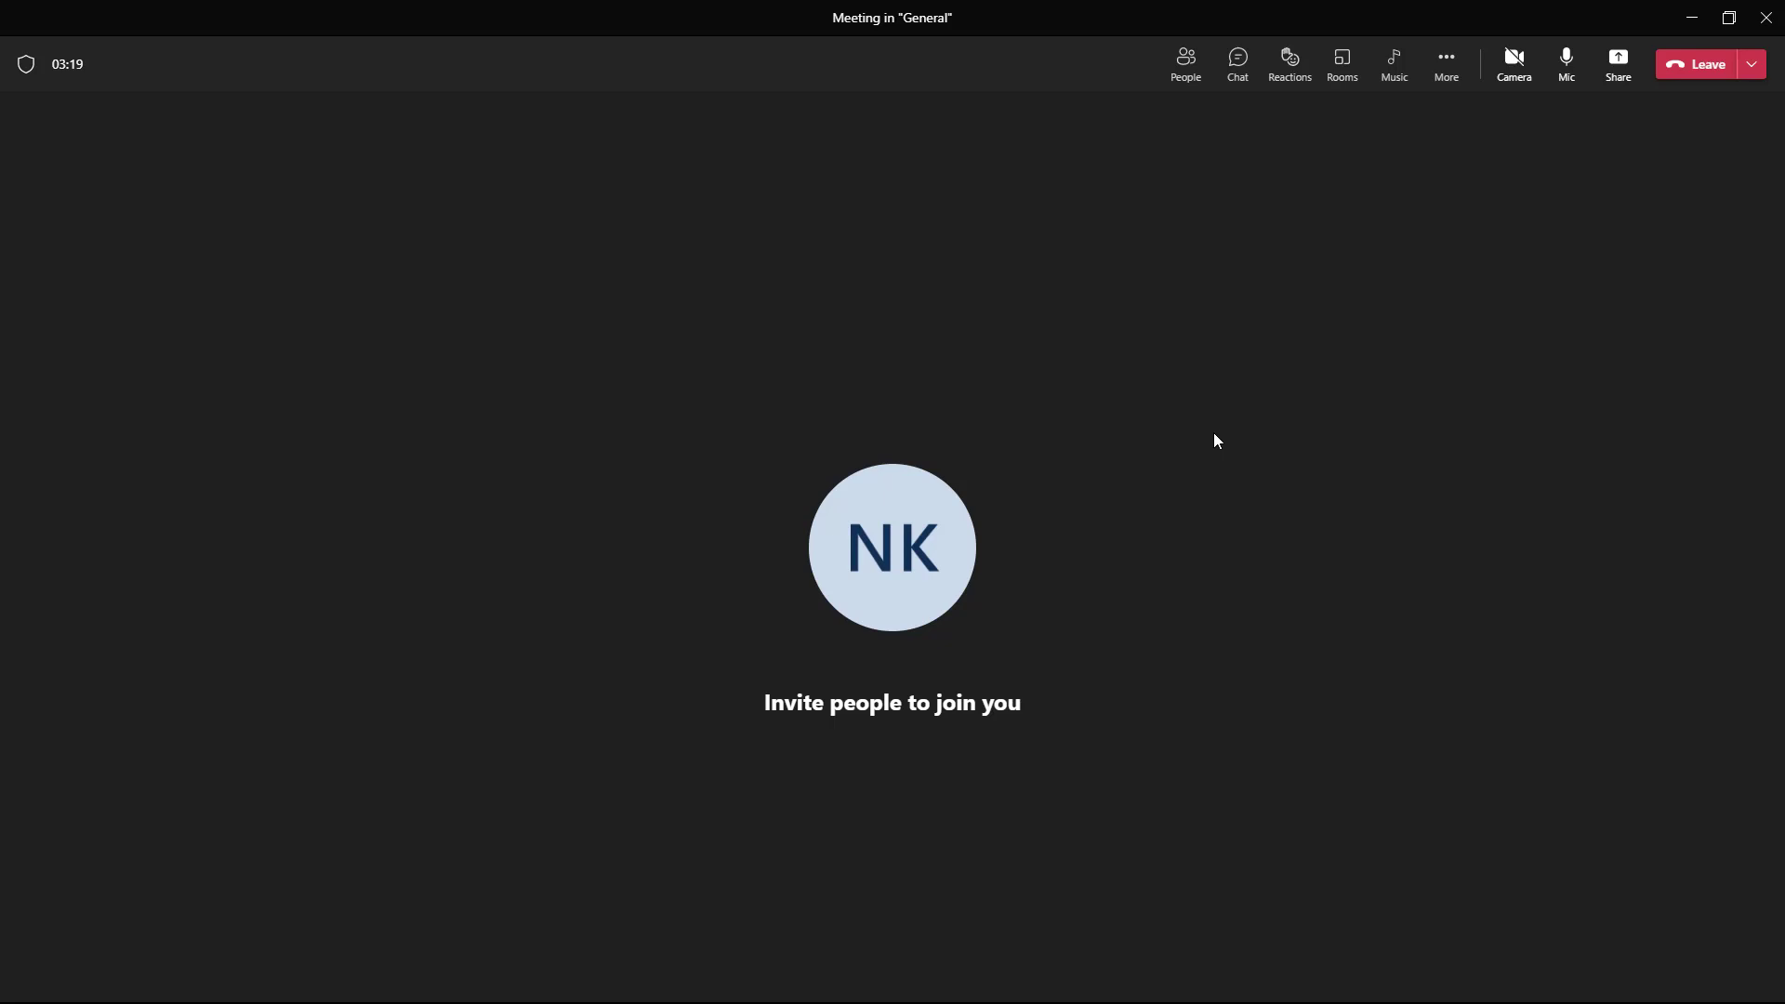
{"action": "mouse_move", "coordinate": [1042, 399]}
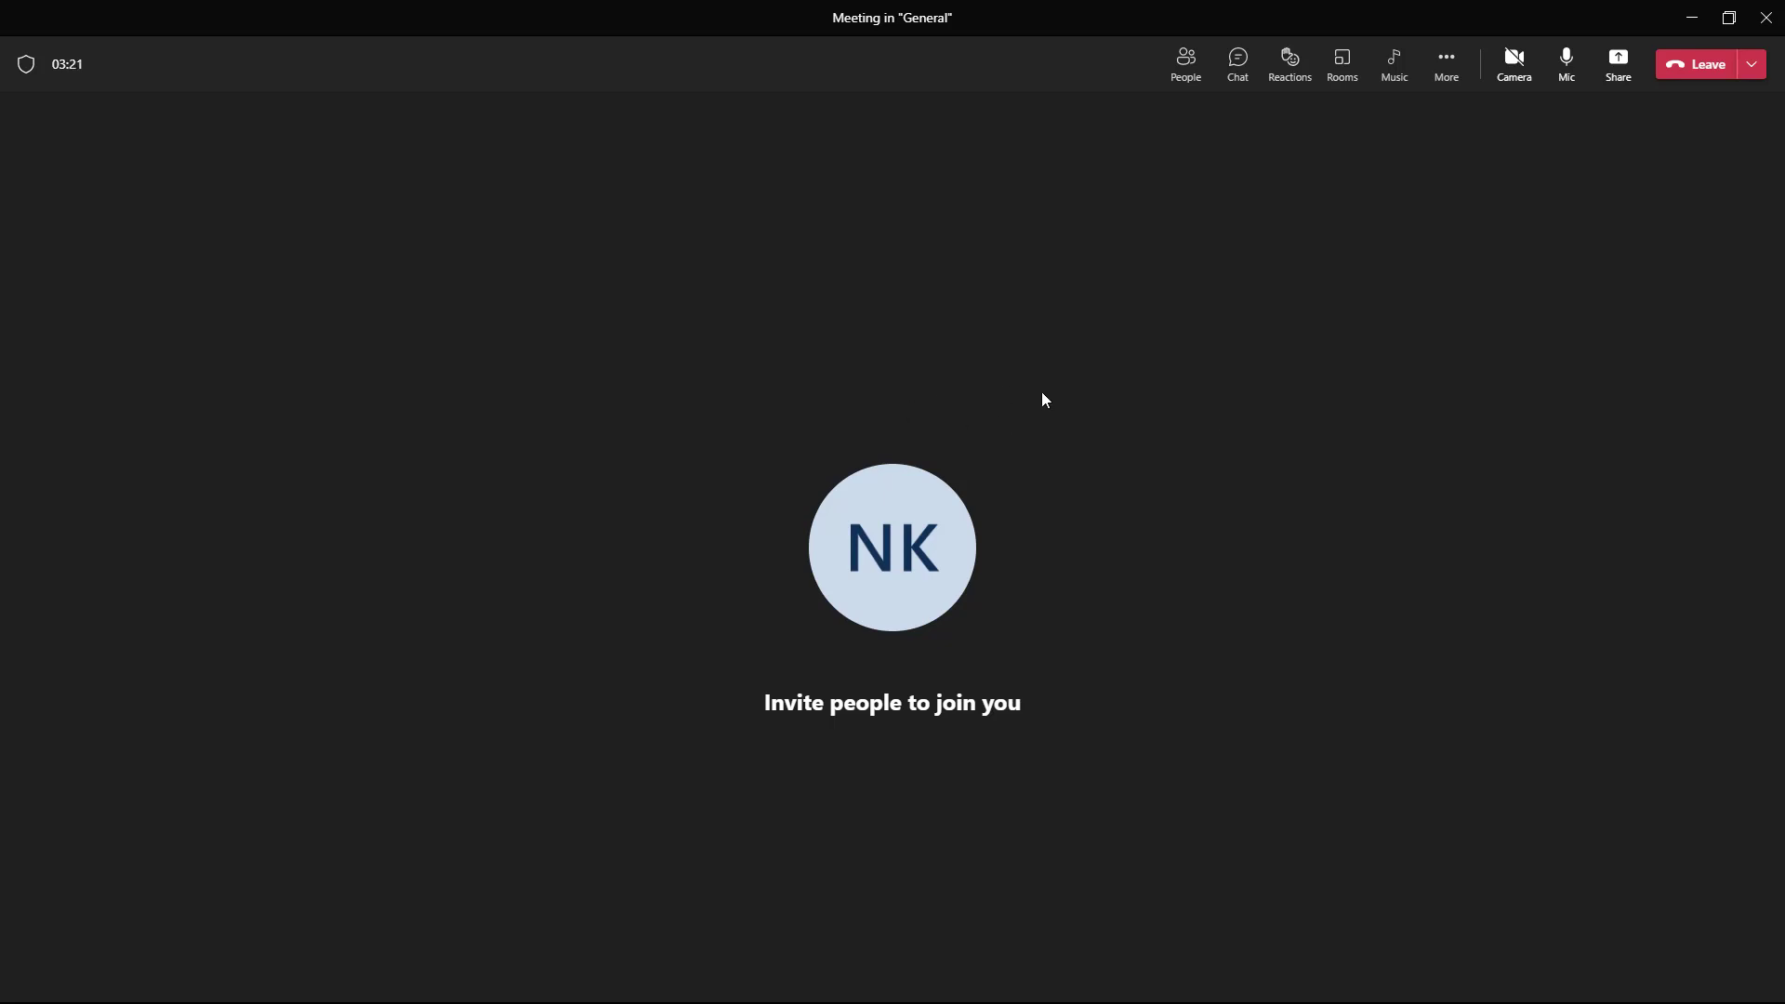
{"action": "mouse_move", "coordinate": [1092, 372]}
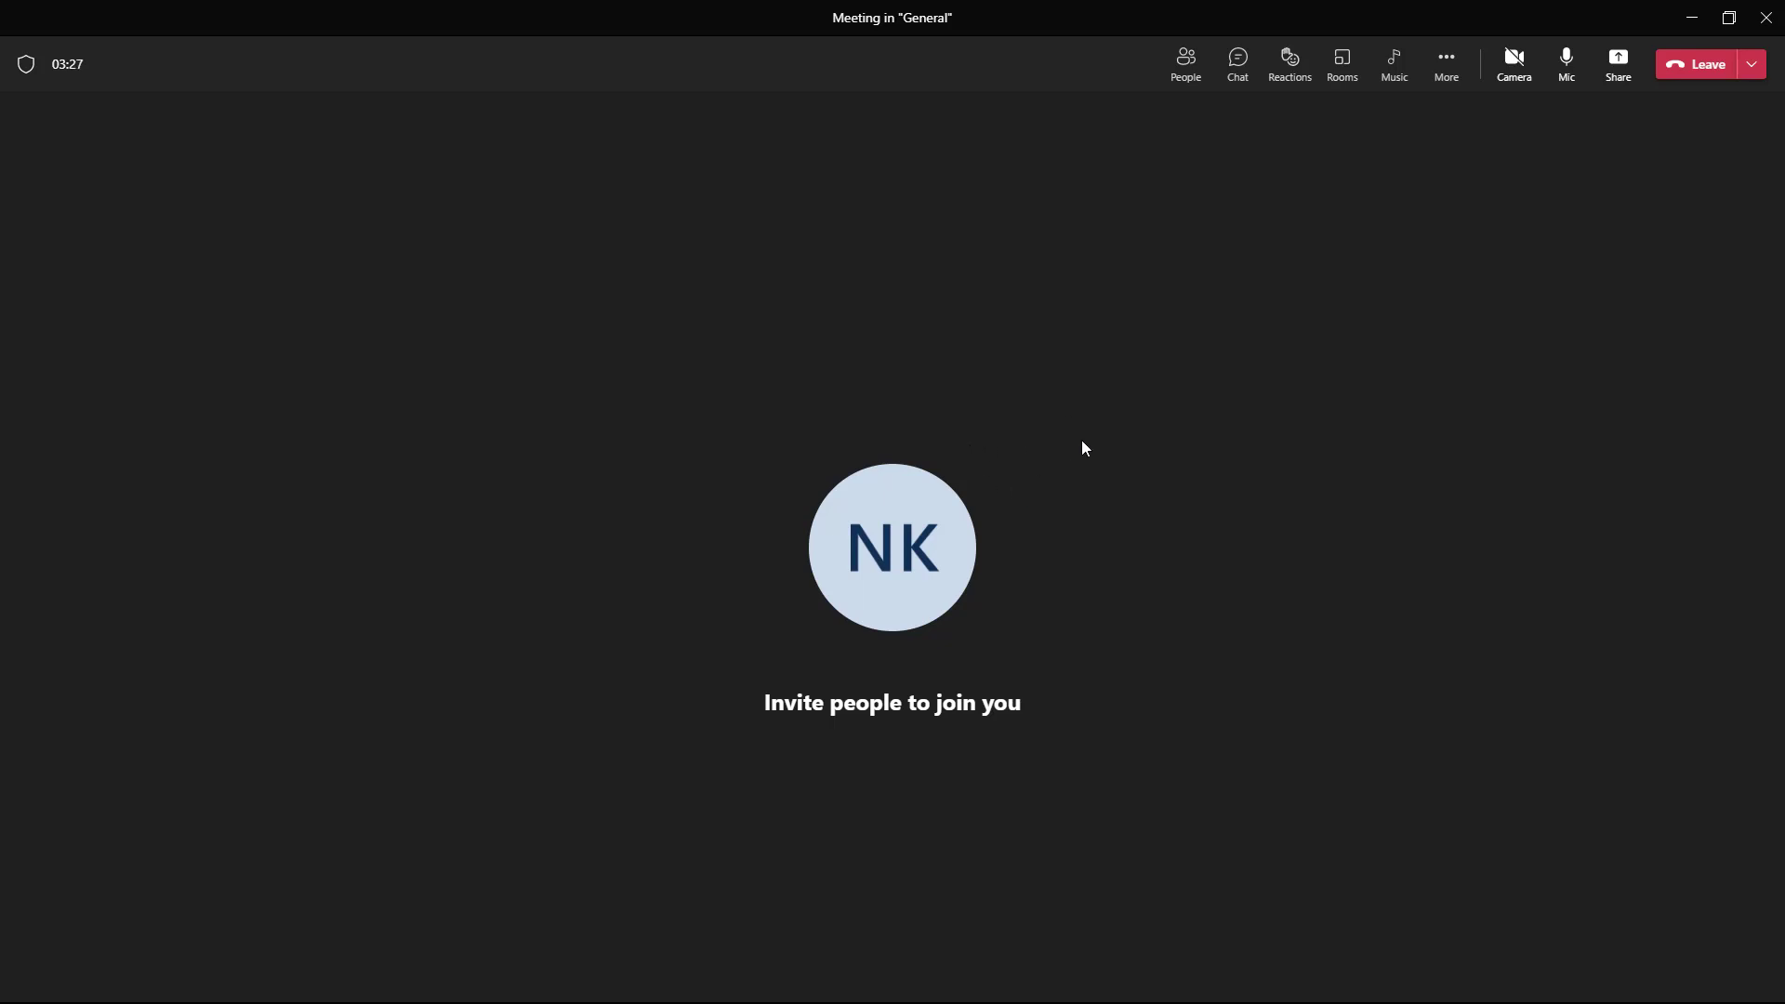
{"action": "mouse_move", "coordinate": [1408, 282]}
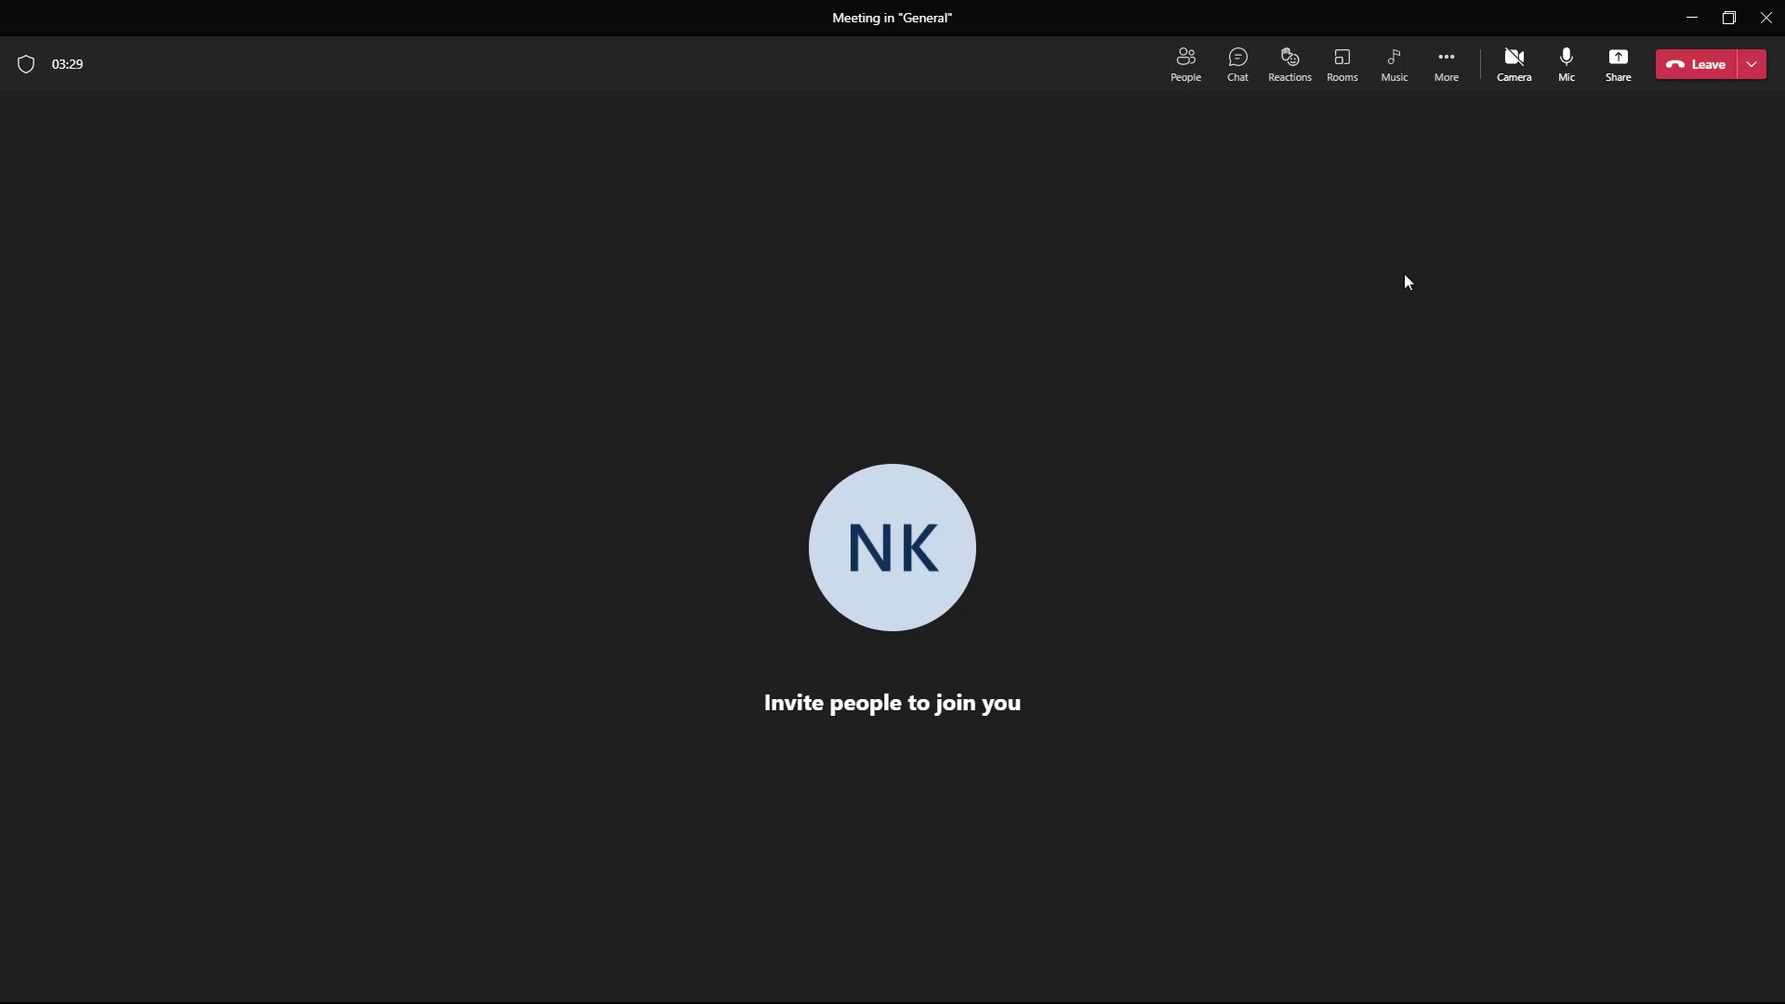
- Open the Meeting notes pane from the meeting's More menu
{"action": "left_click", "coordinate": [1445, 64]}
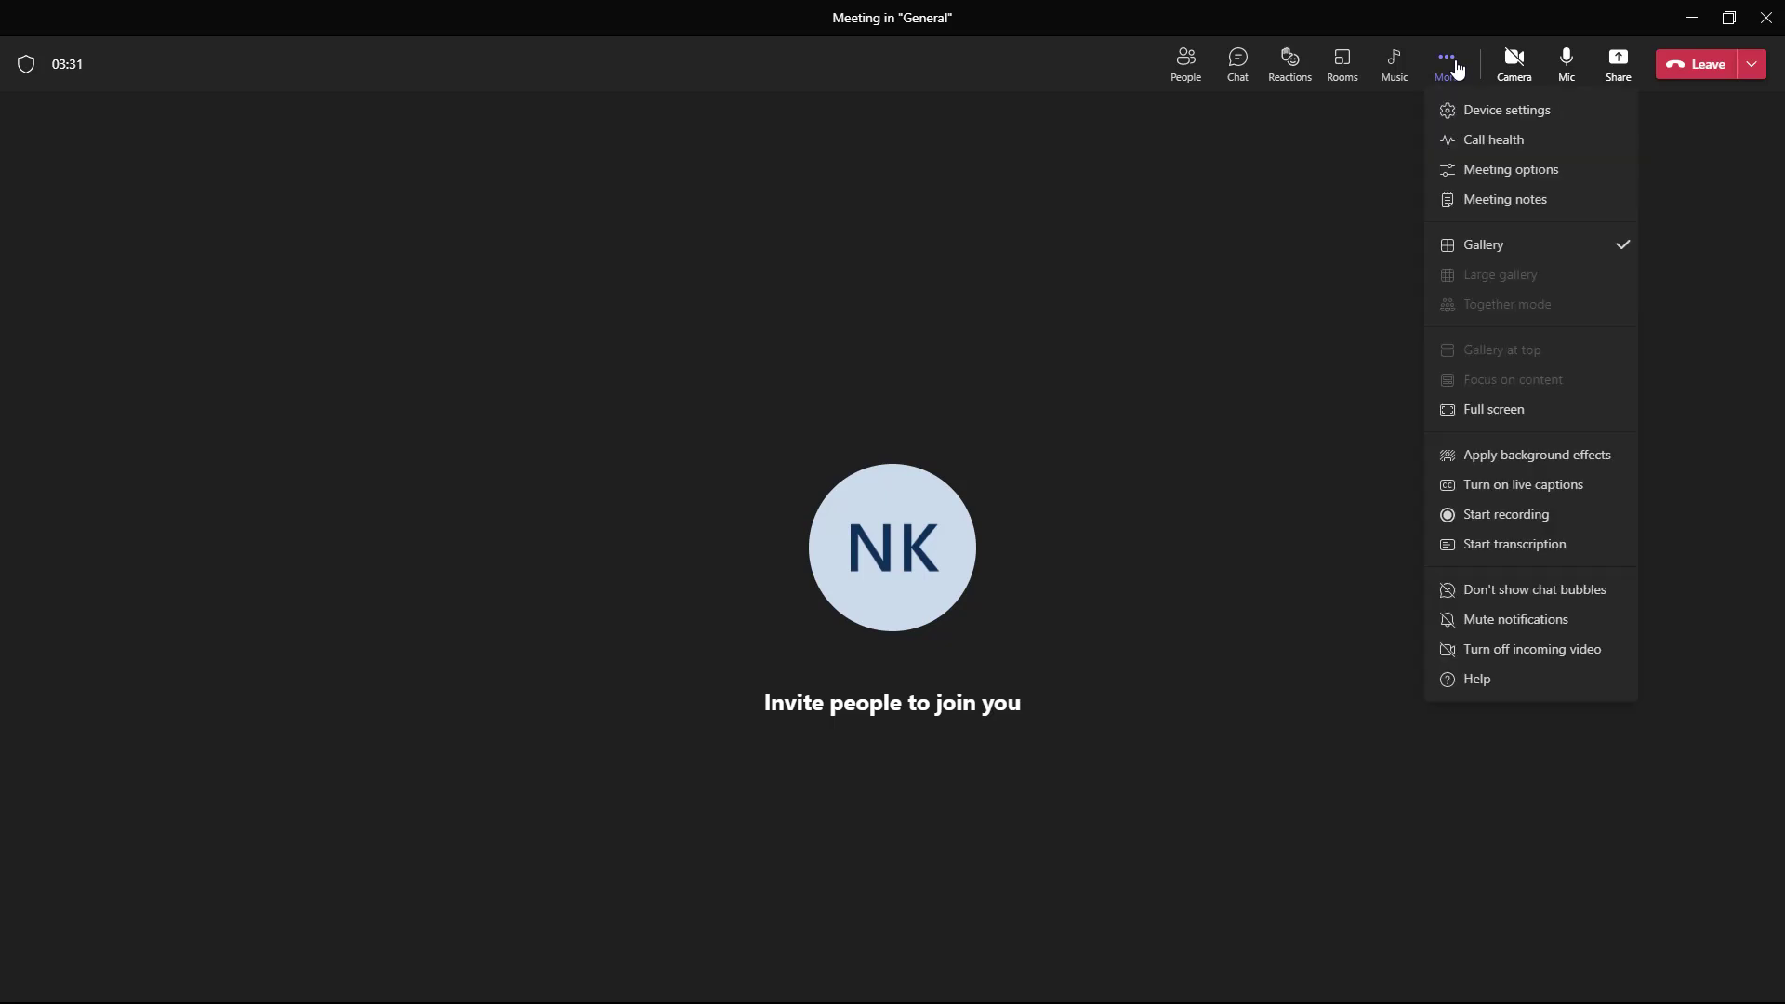
{"action": "mouse_move", "coordinate": [1503, 198]}
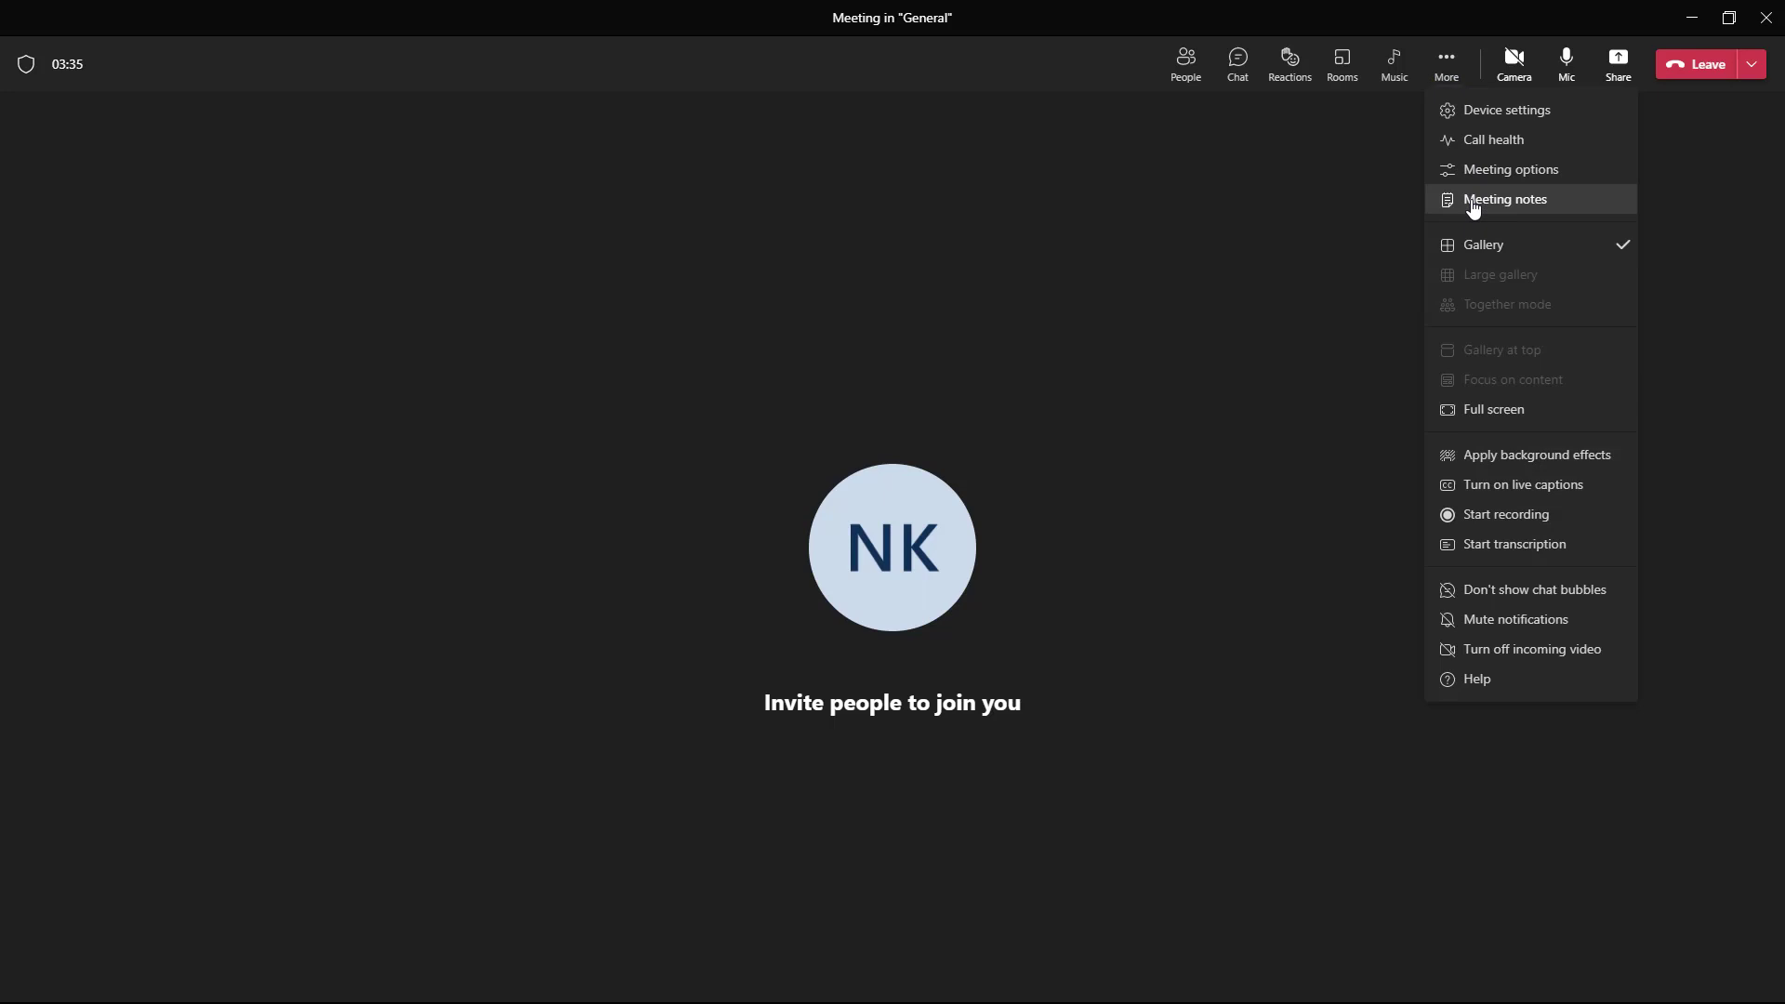
{"action": "mouse_move", "coordinate": [1505, 199]}
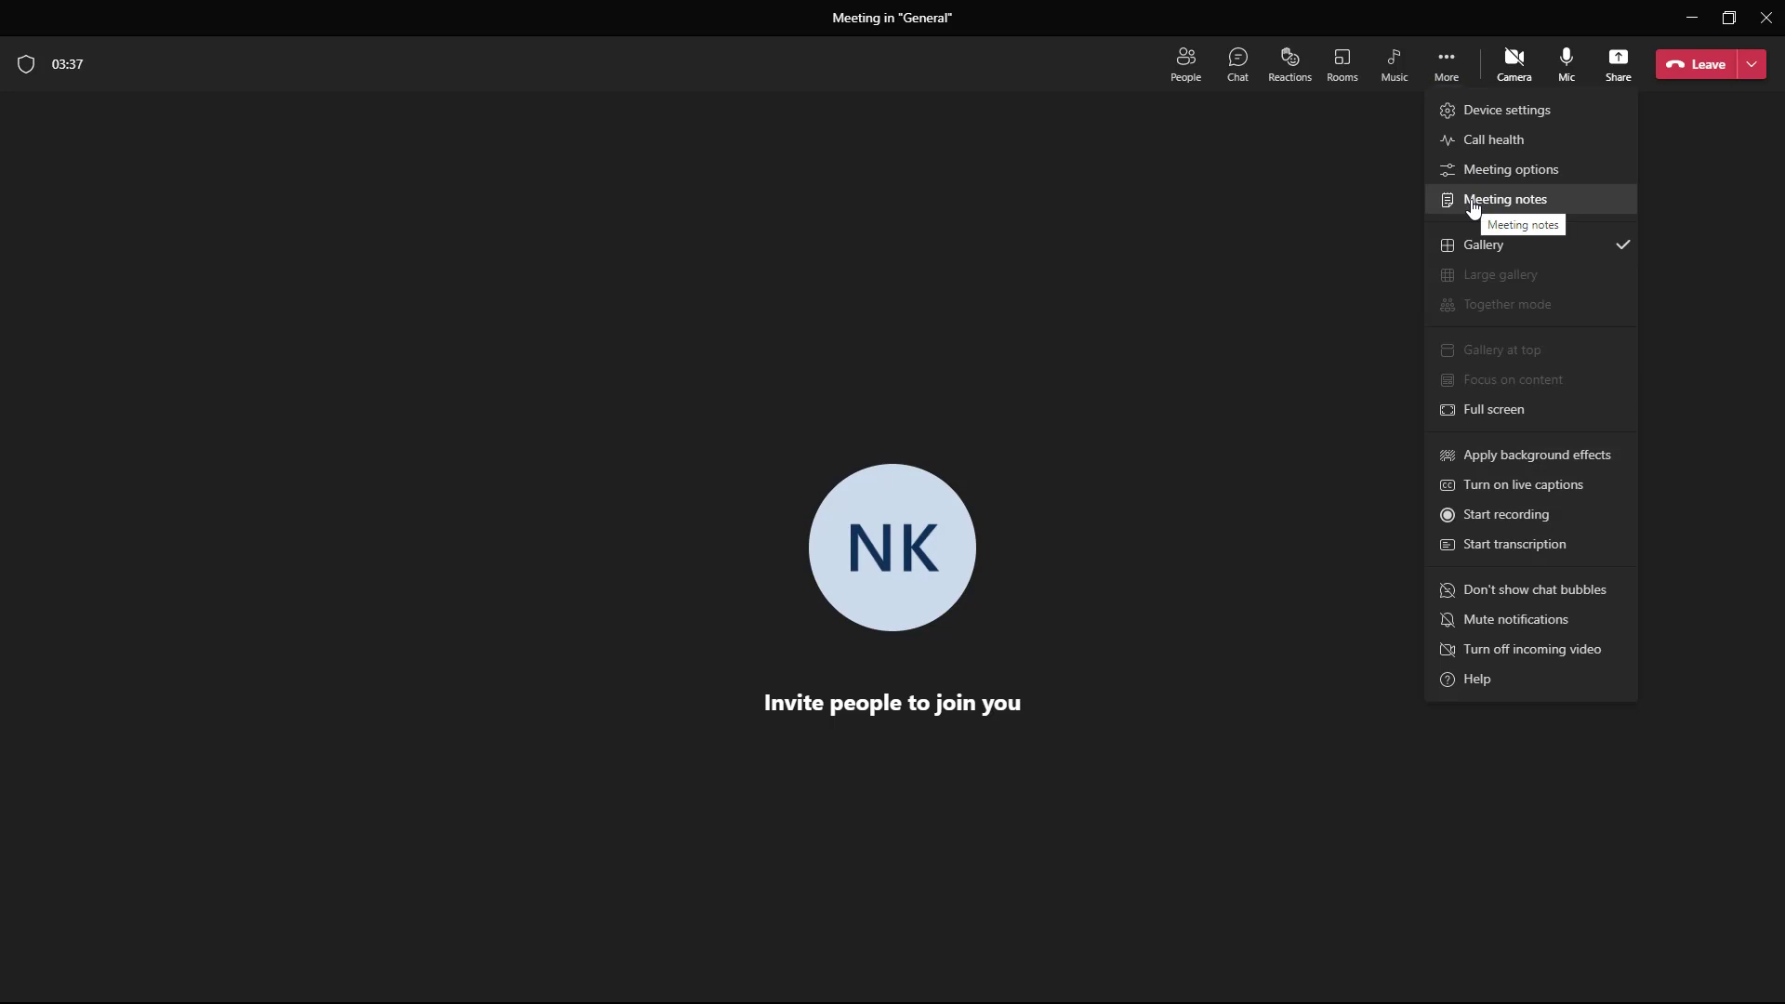
{"action": "left_click", "coordinate": [1505, 199]}
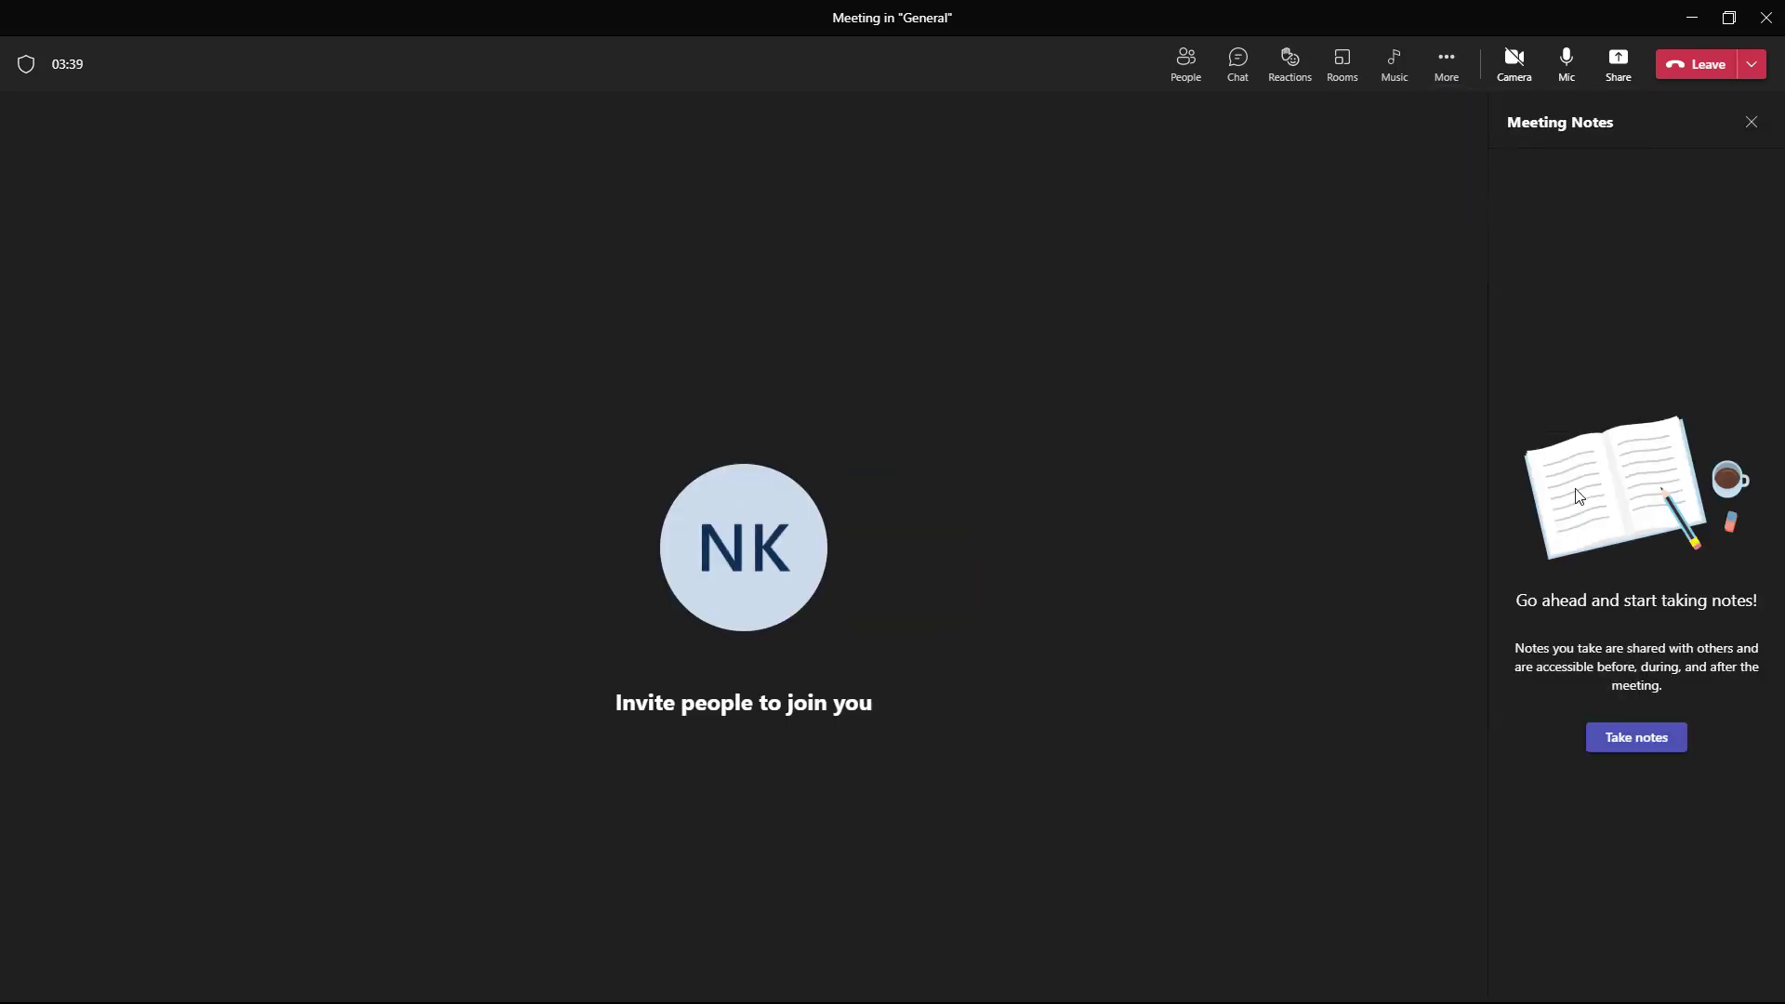
- Take notes to create the Meeting Notes tab in the General channel
{"action": "left_click", "coordinate": [1634, 737]}
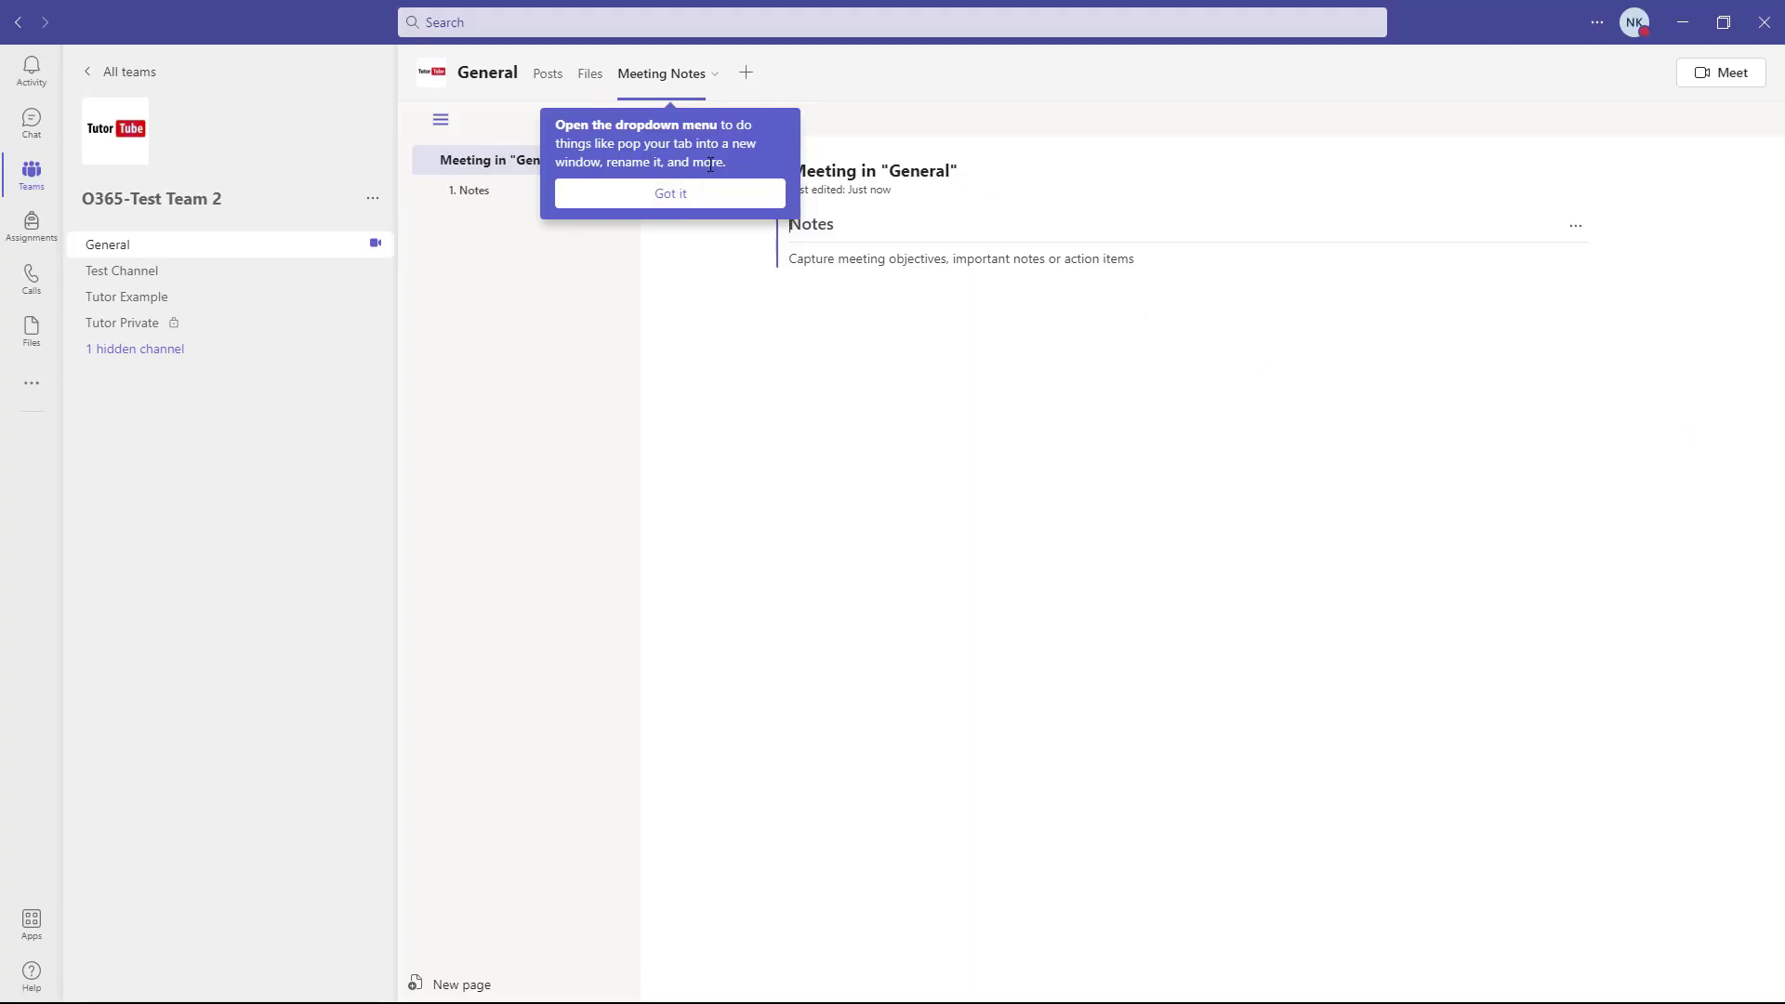
- Dismiss the tip, type 'dfgdfgdfgdfg' under Notes, and return to General's posts
{"action": "left_click", "coordinate": [670, 192]}
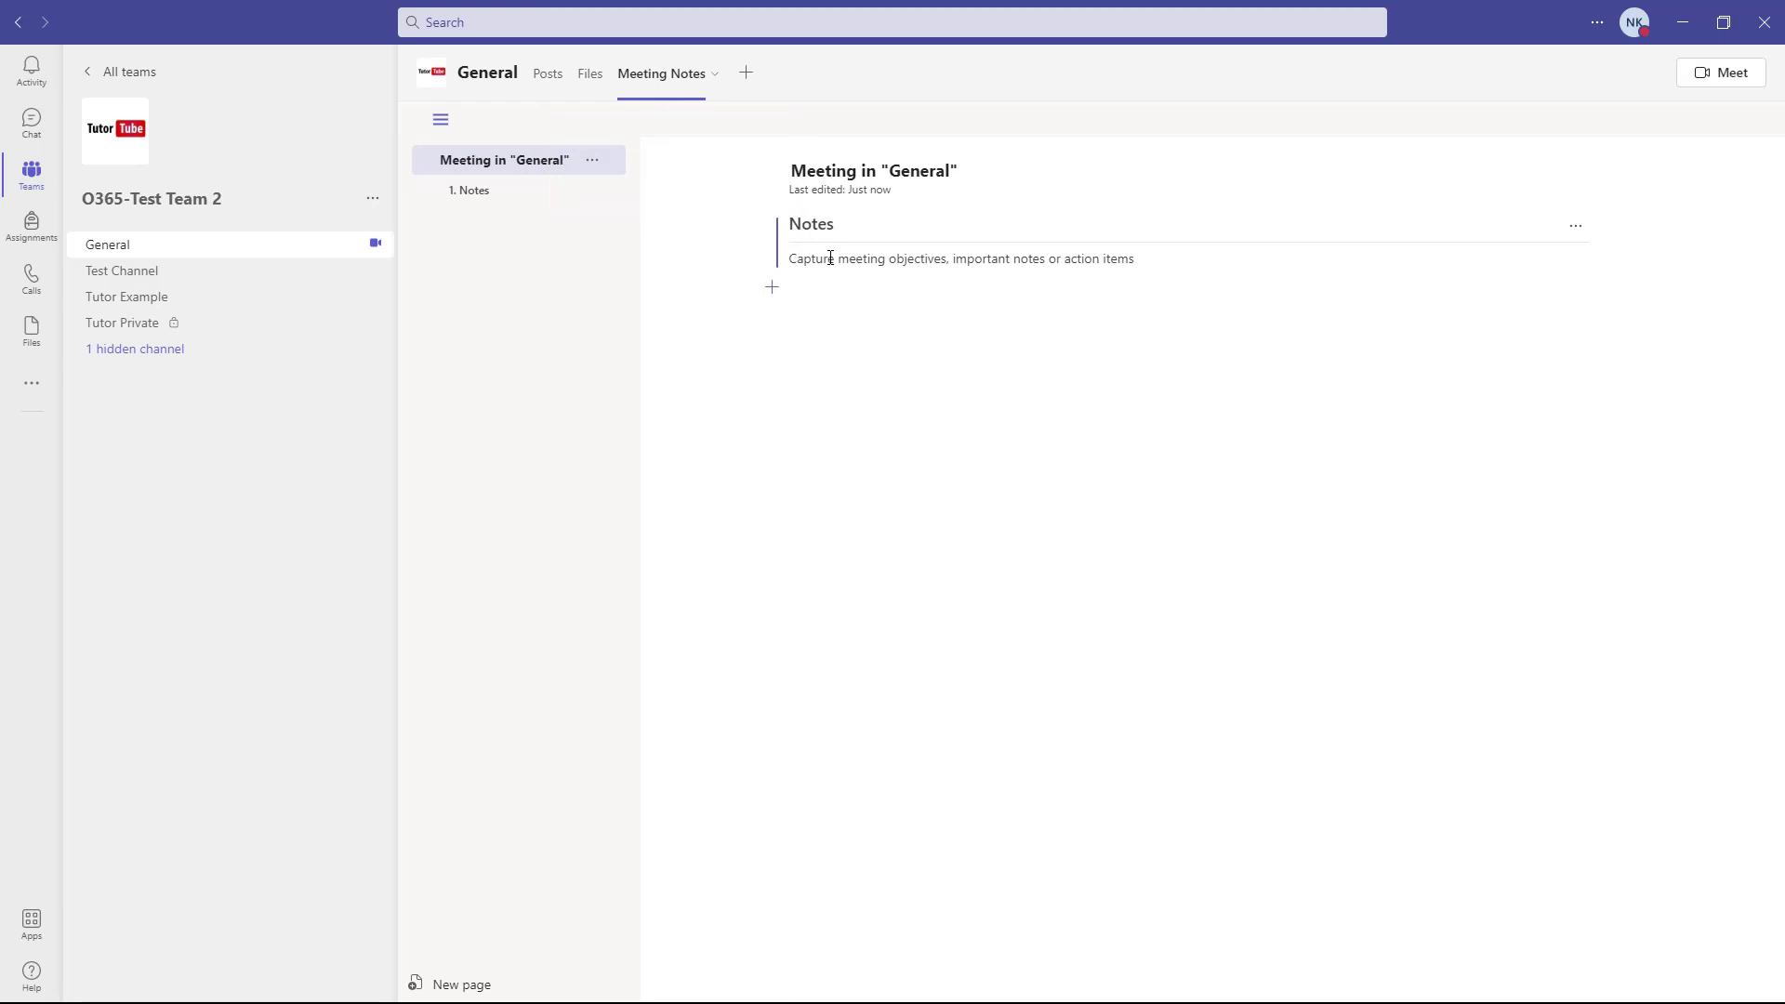
{"action": "type", "text": "dfgdfgdfgdfgdf"}
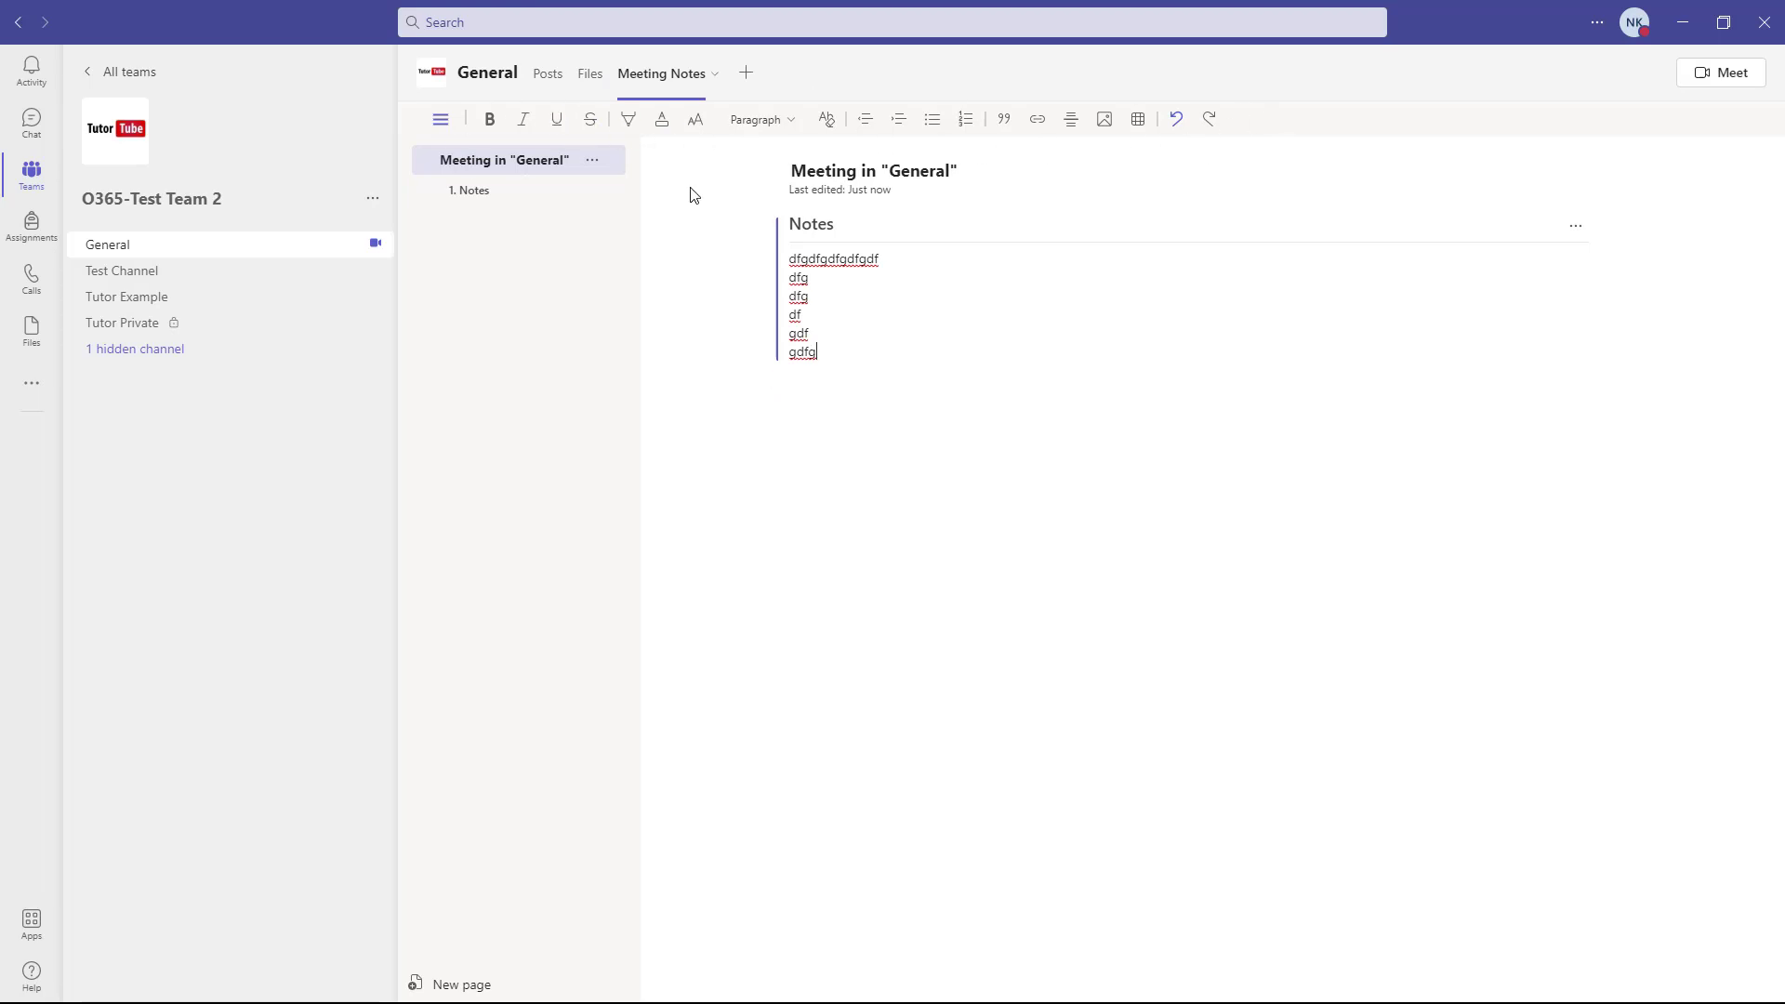
{"action": "left_click", "coordinate": [548, 72]}
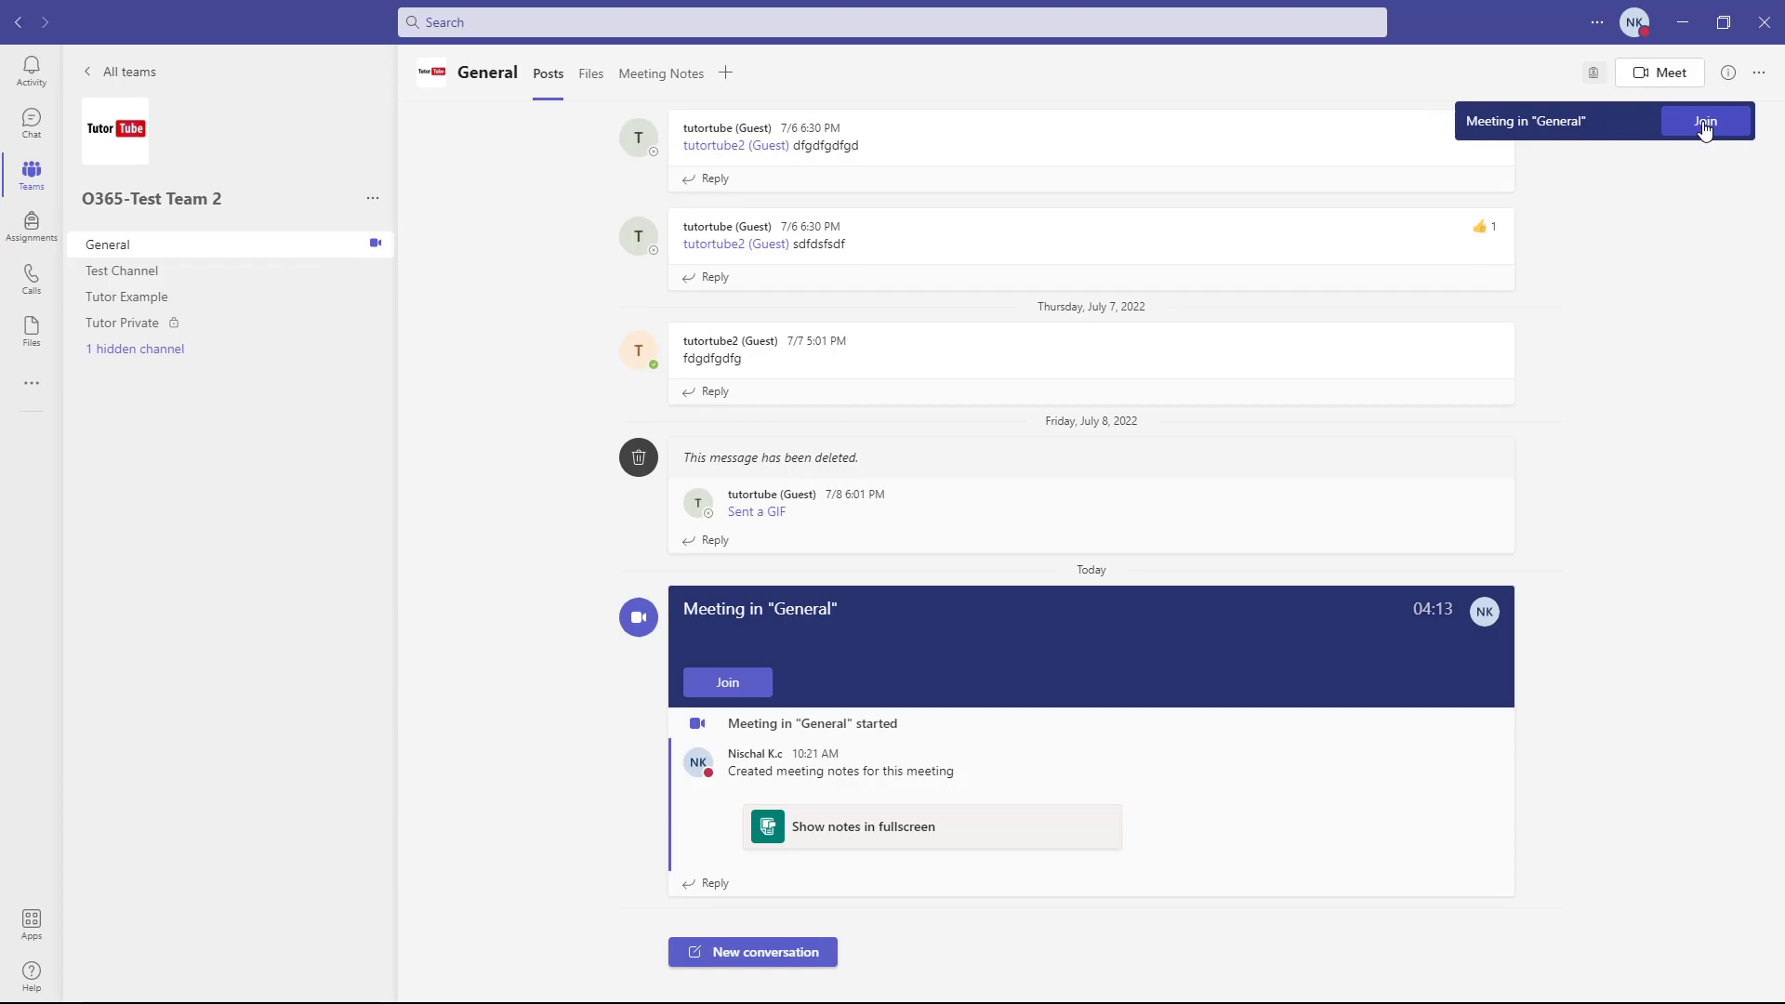
- Rejoin the General channel meeting and reopen its meeting notes
{"action": "left_click", "coordinate": [1703, 121]}
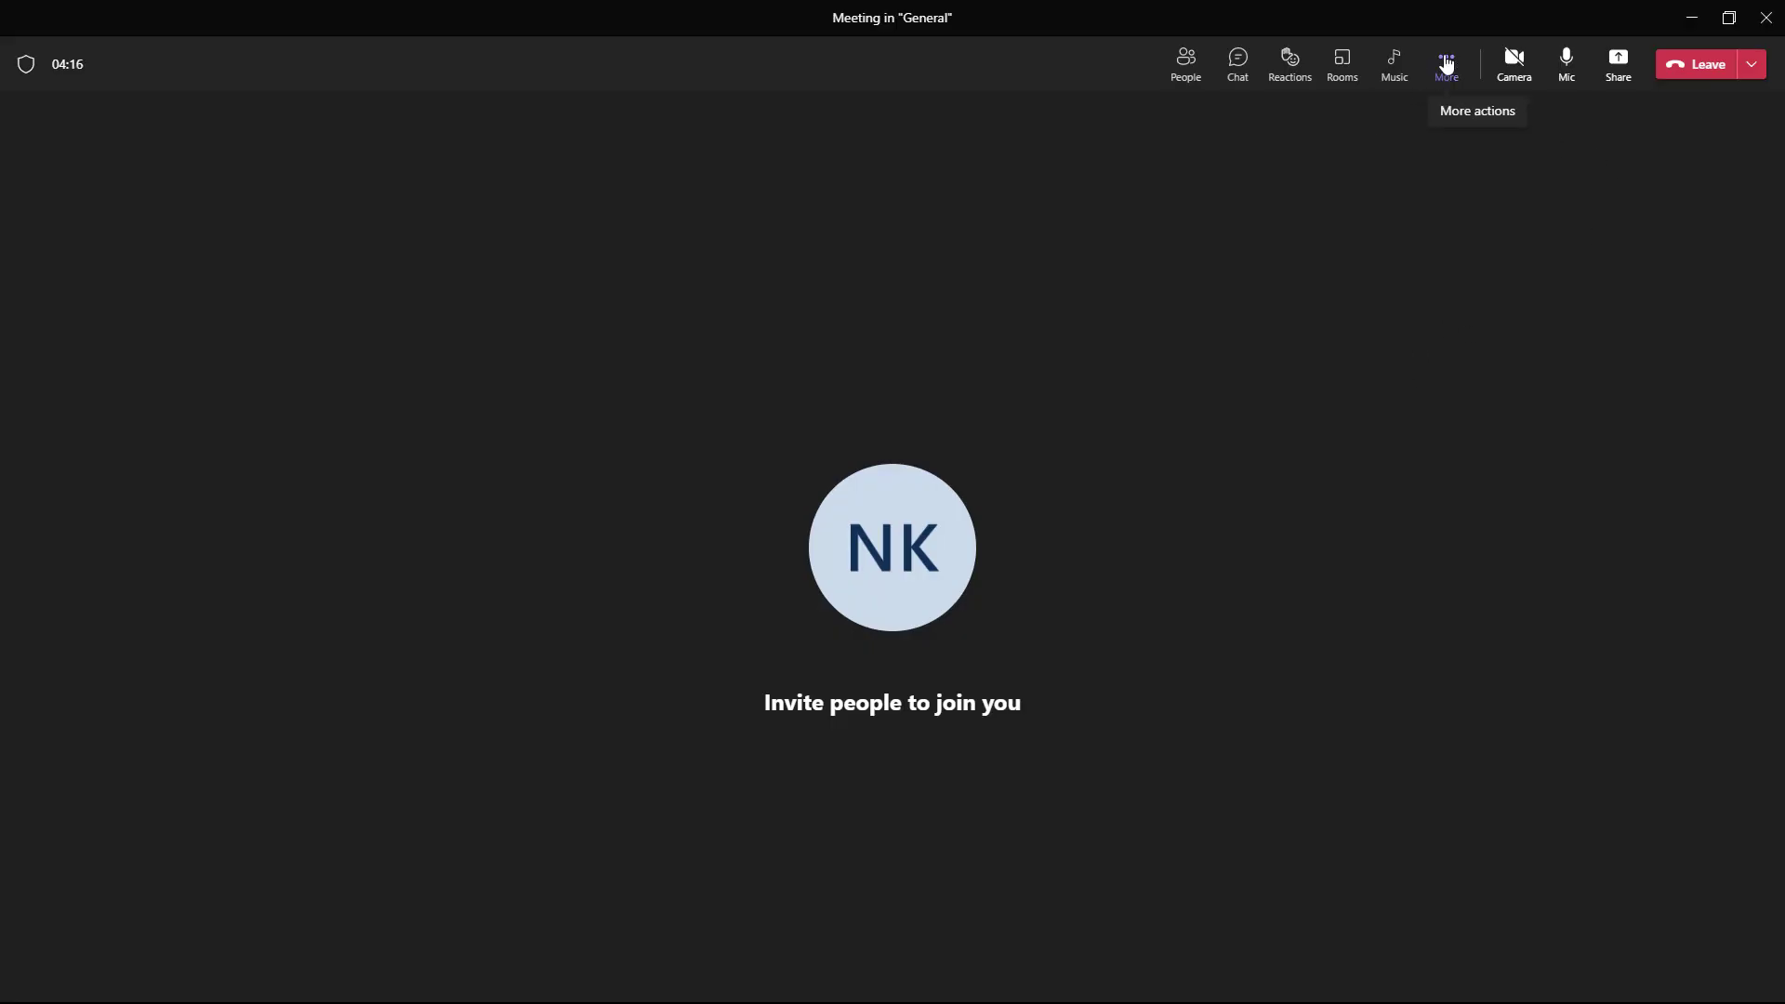
{"action": "left_click", "coordinate": [1444, 64]}
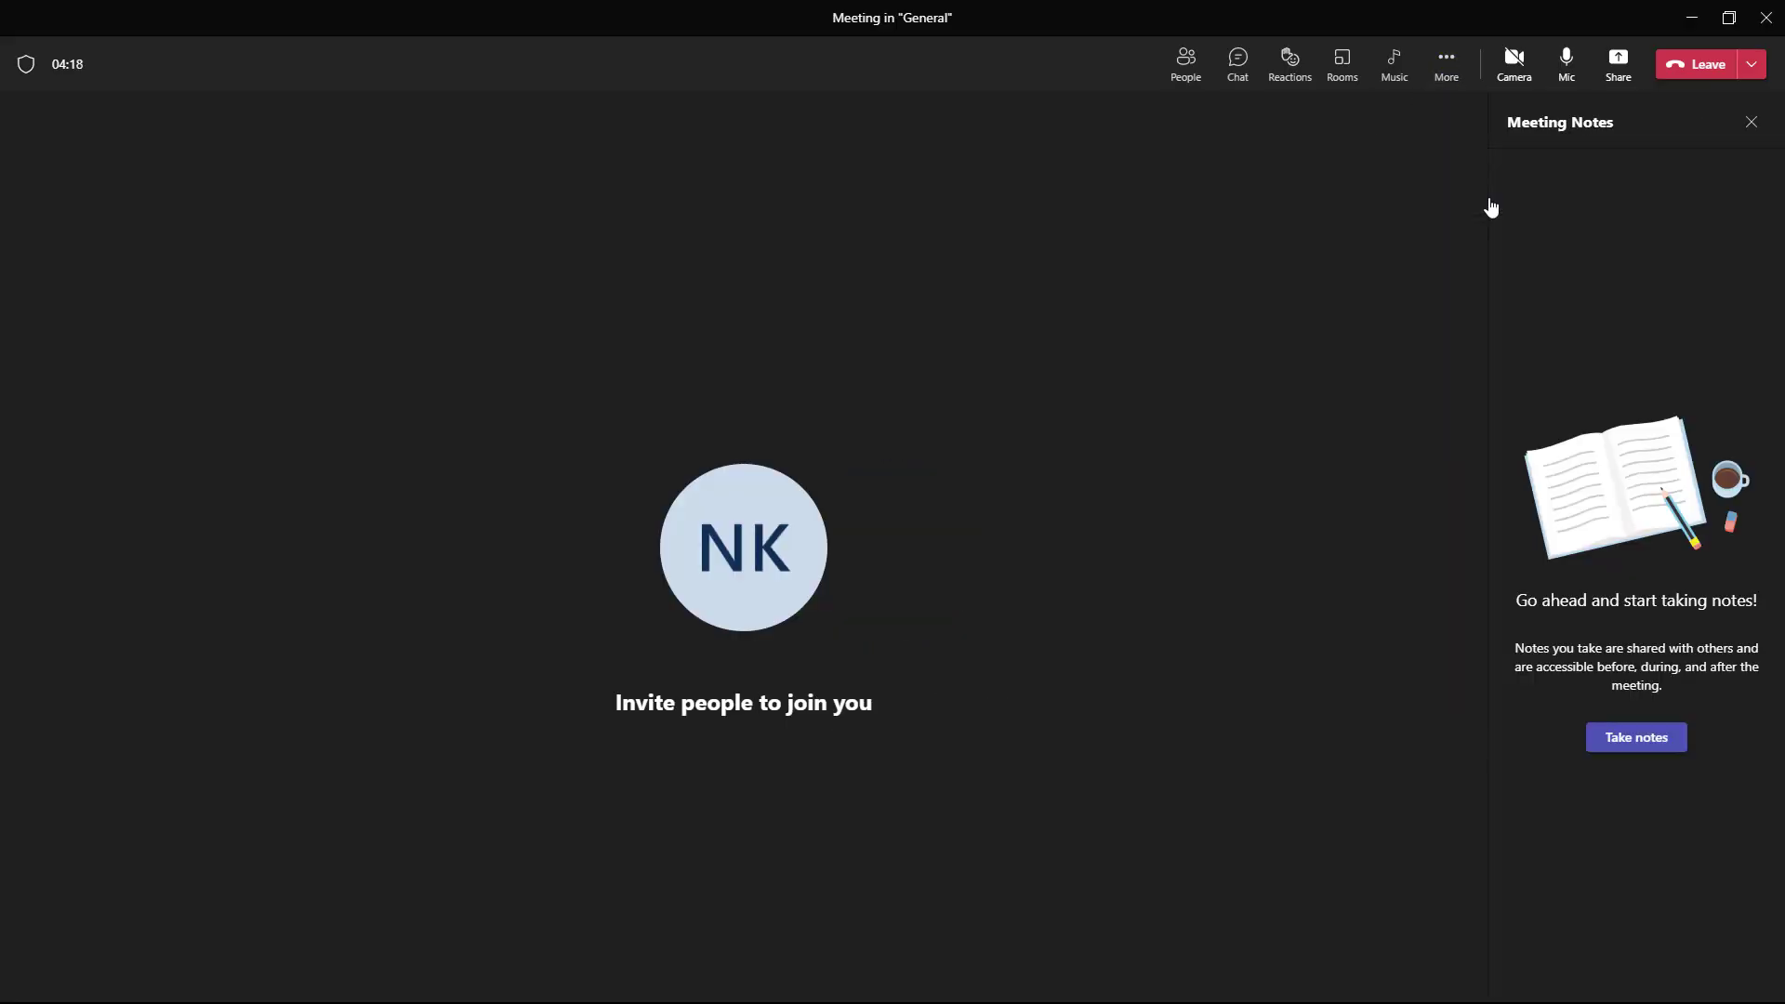
{"action": "left_click", "coordinate": [1700, 64]}
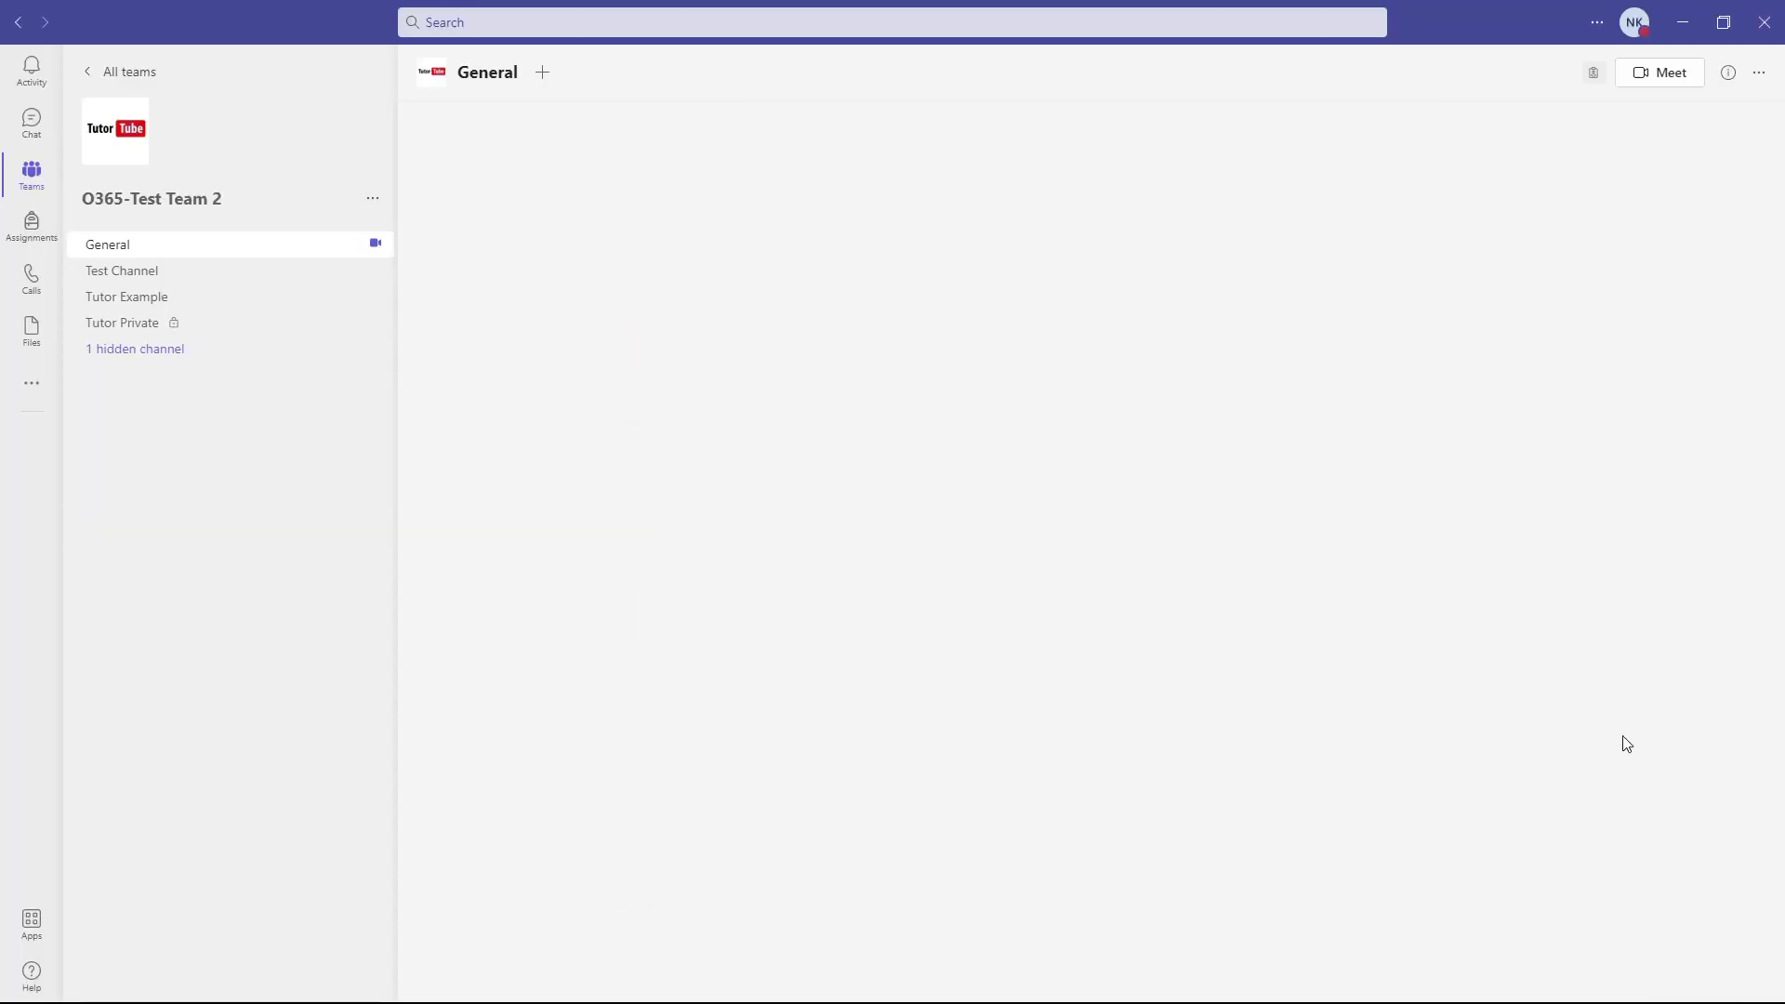
- Confirm the typed note lines under Notes, then switch to General's posts
{"action": "left_click", "coordinate": [663, 73]}
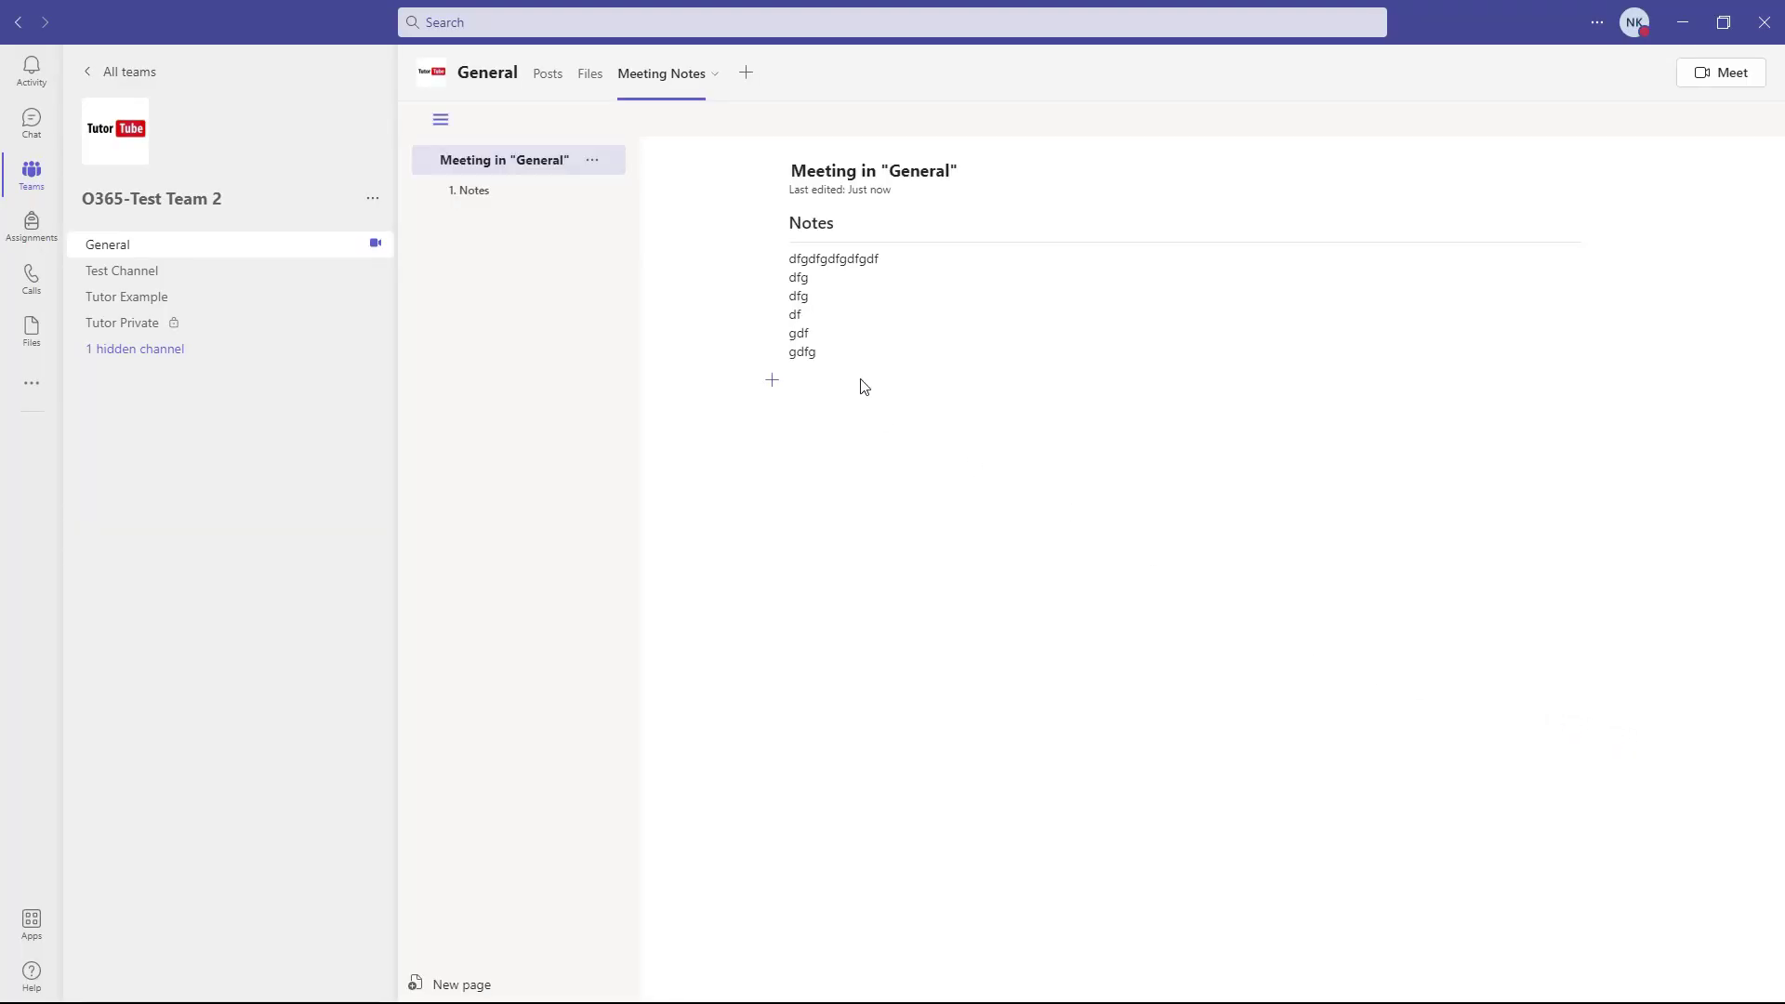
{"action": "mouse_move", "coordinate": [882, 371]}
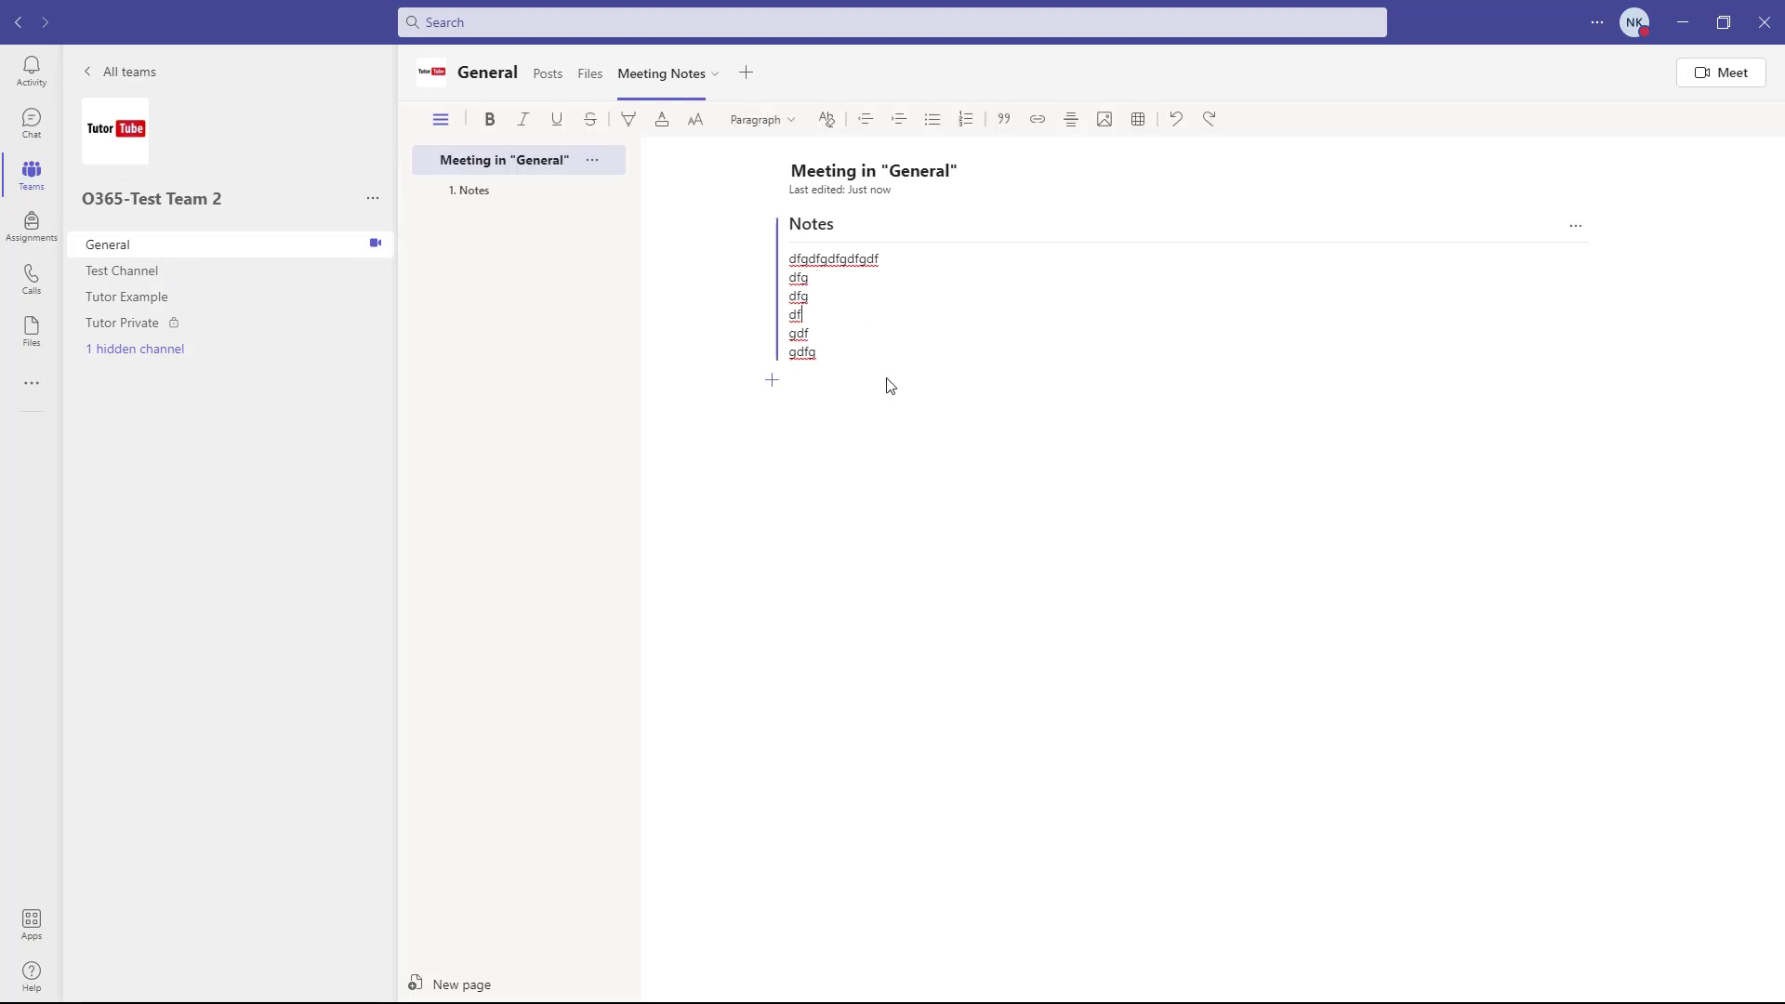
{"action": "mouse_move", "coordinate": [907, 304]}
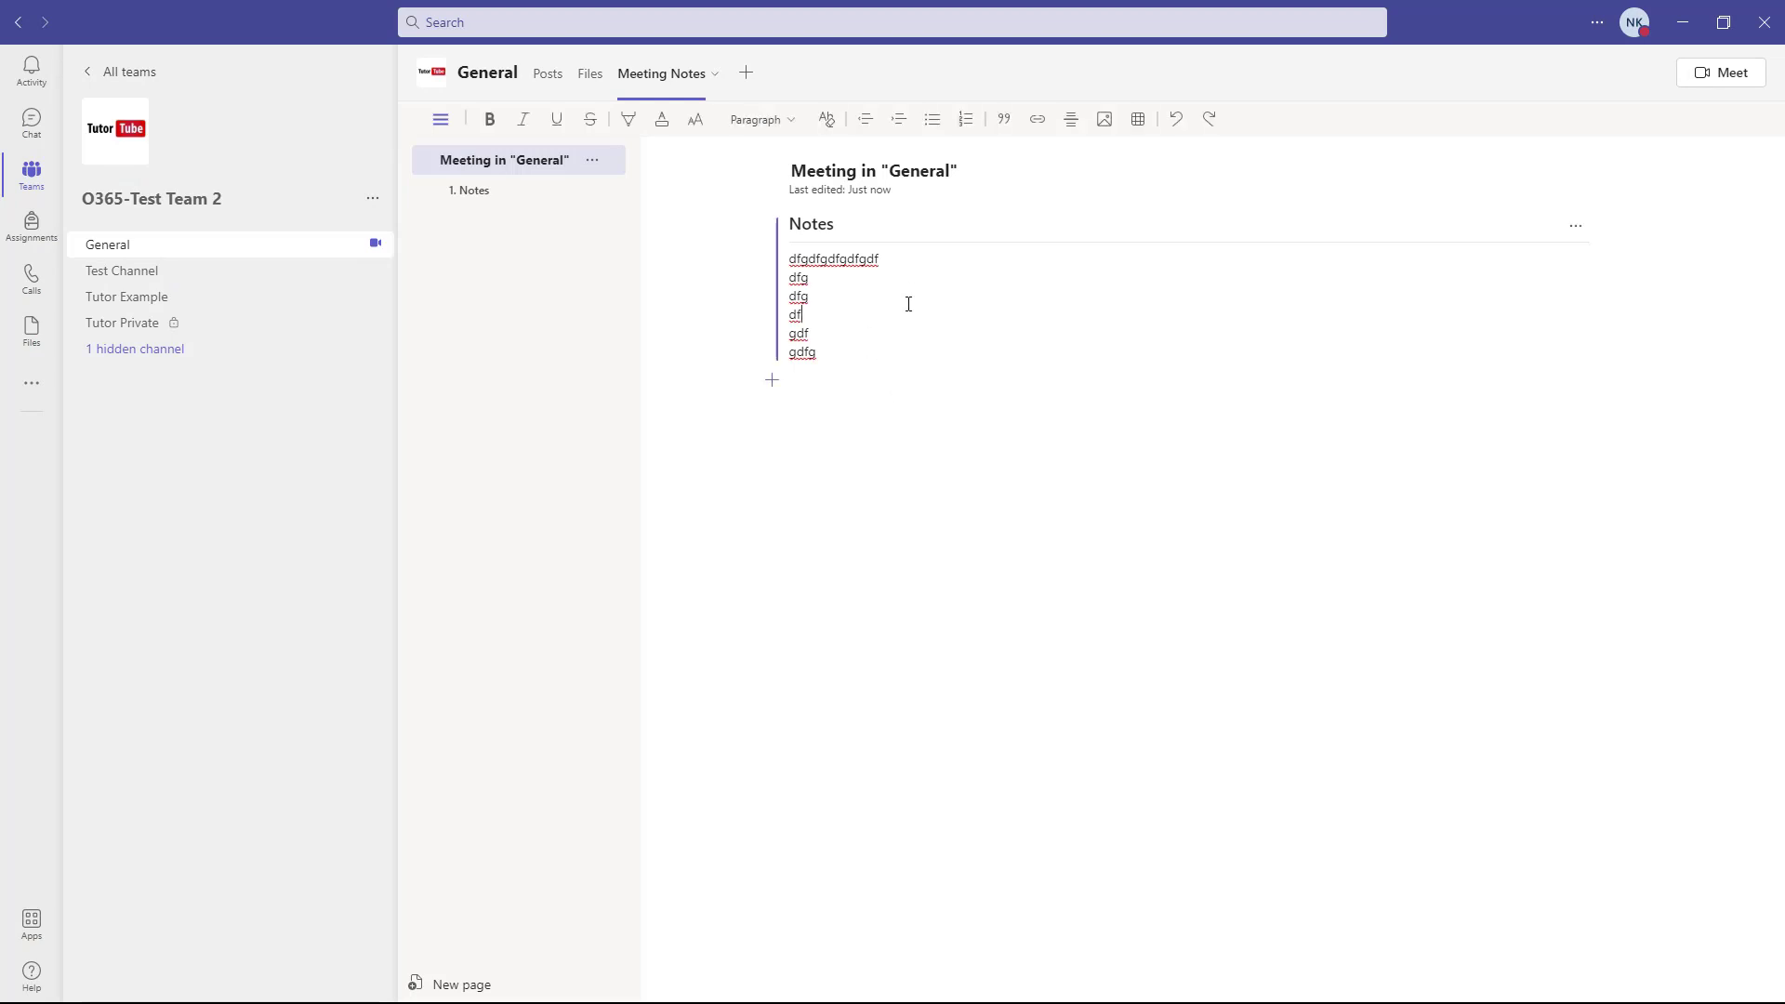
{"action": "mouse_move", "coordinate": [364, 244]}
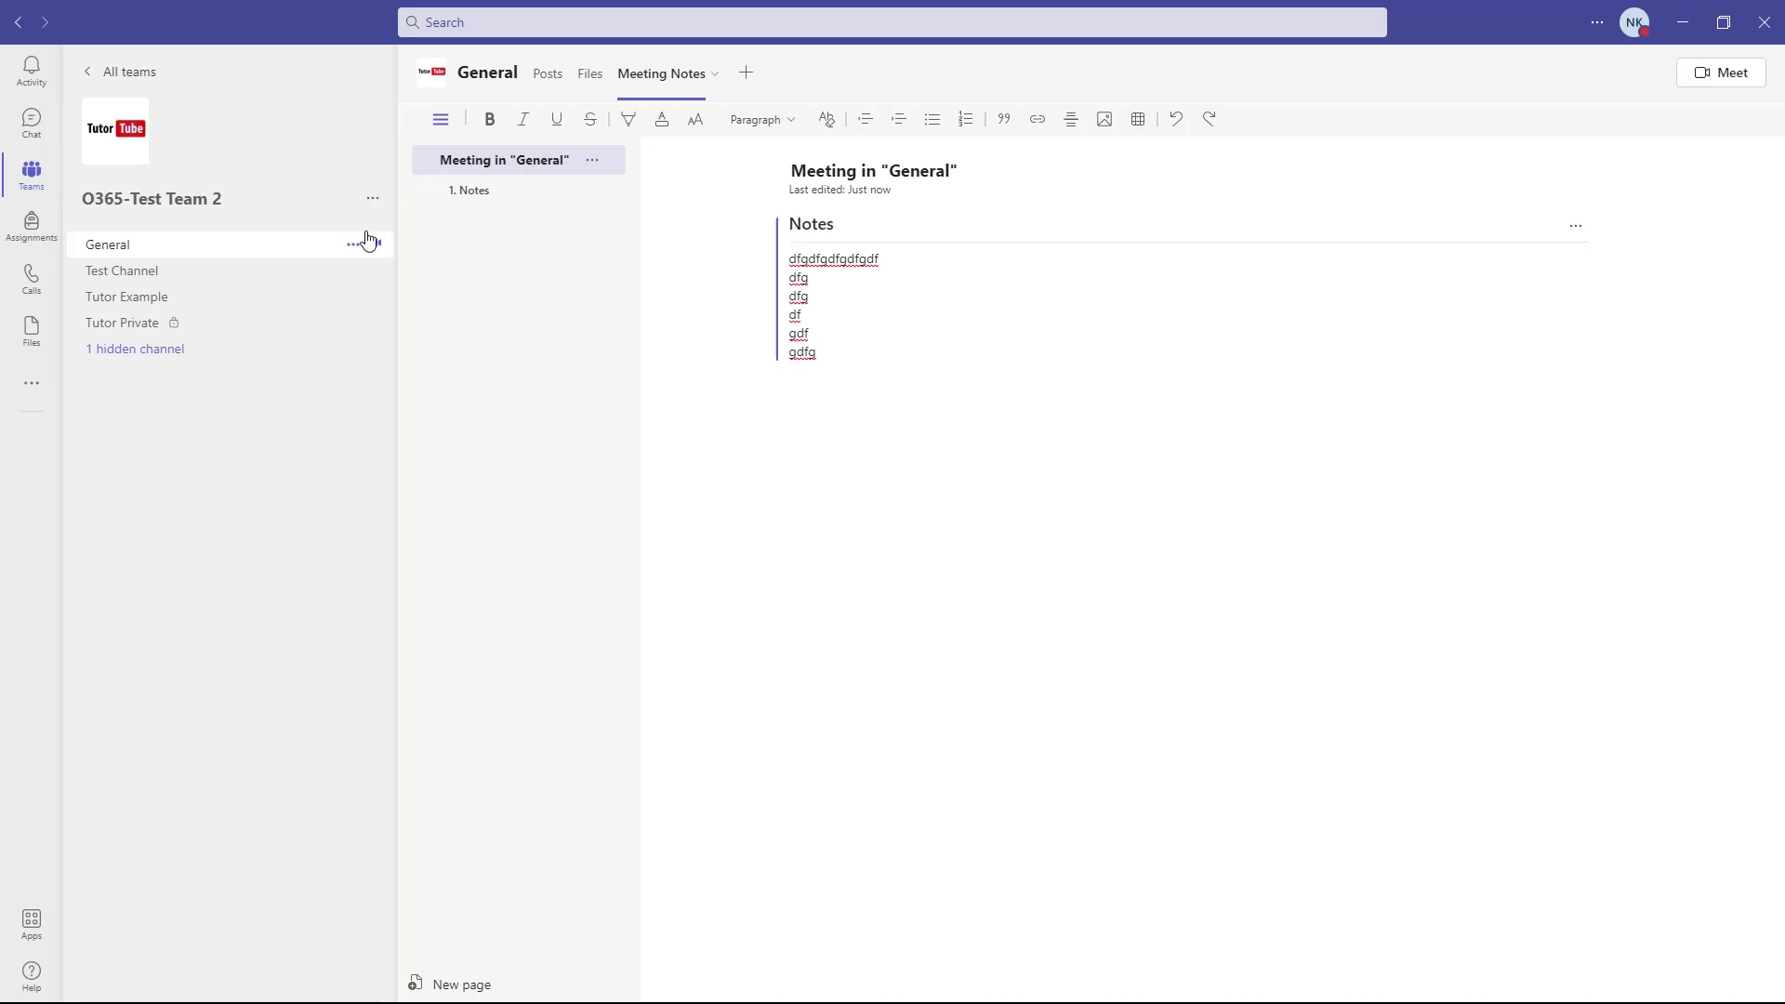
{"action": "left_click", "coordinate": [548, 73]}
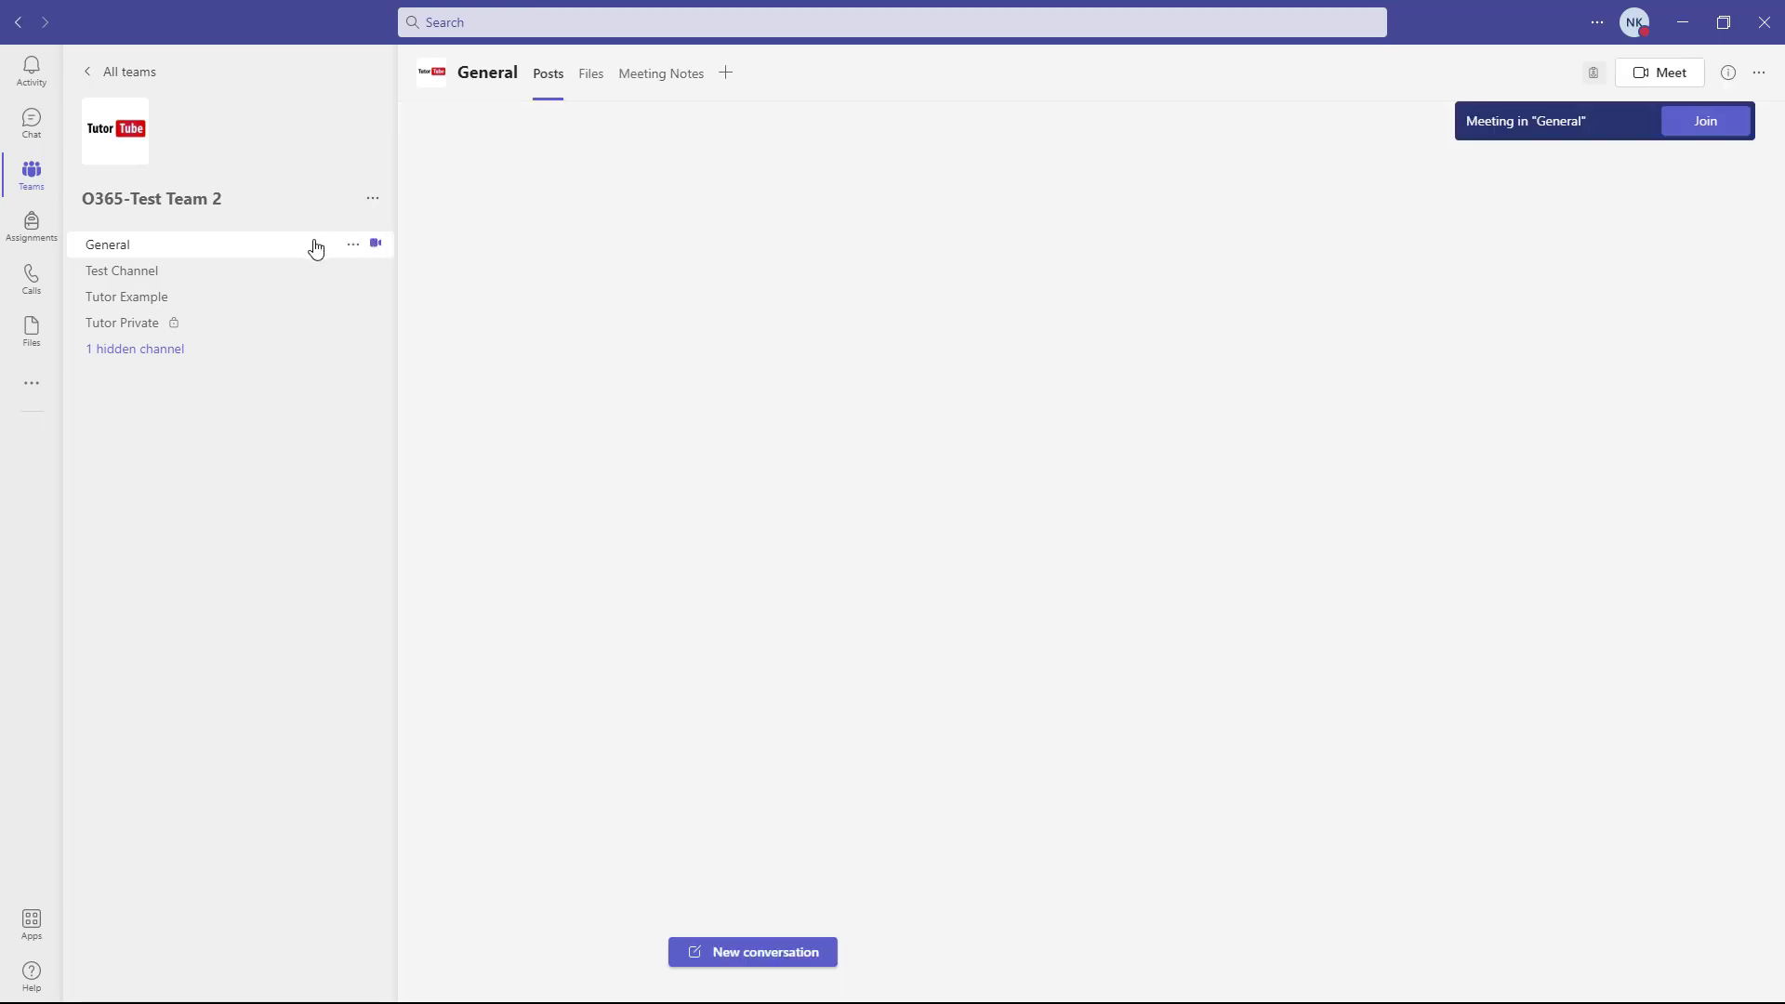
- Load the General channel posts and join the ongoing meeting from its banner
{"action": "left_click", "coordinate": [107, 244]}
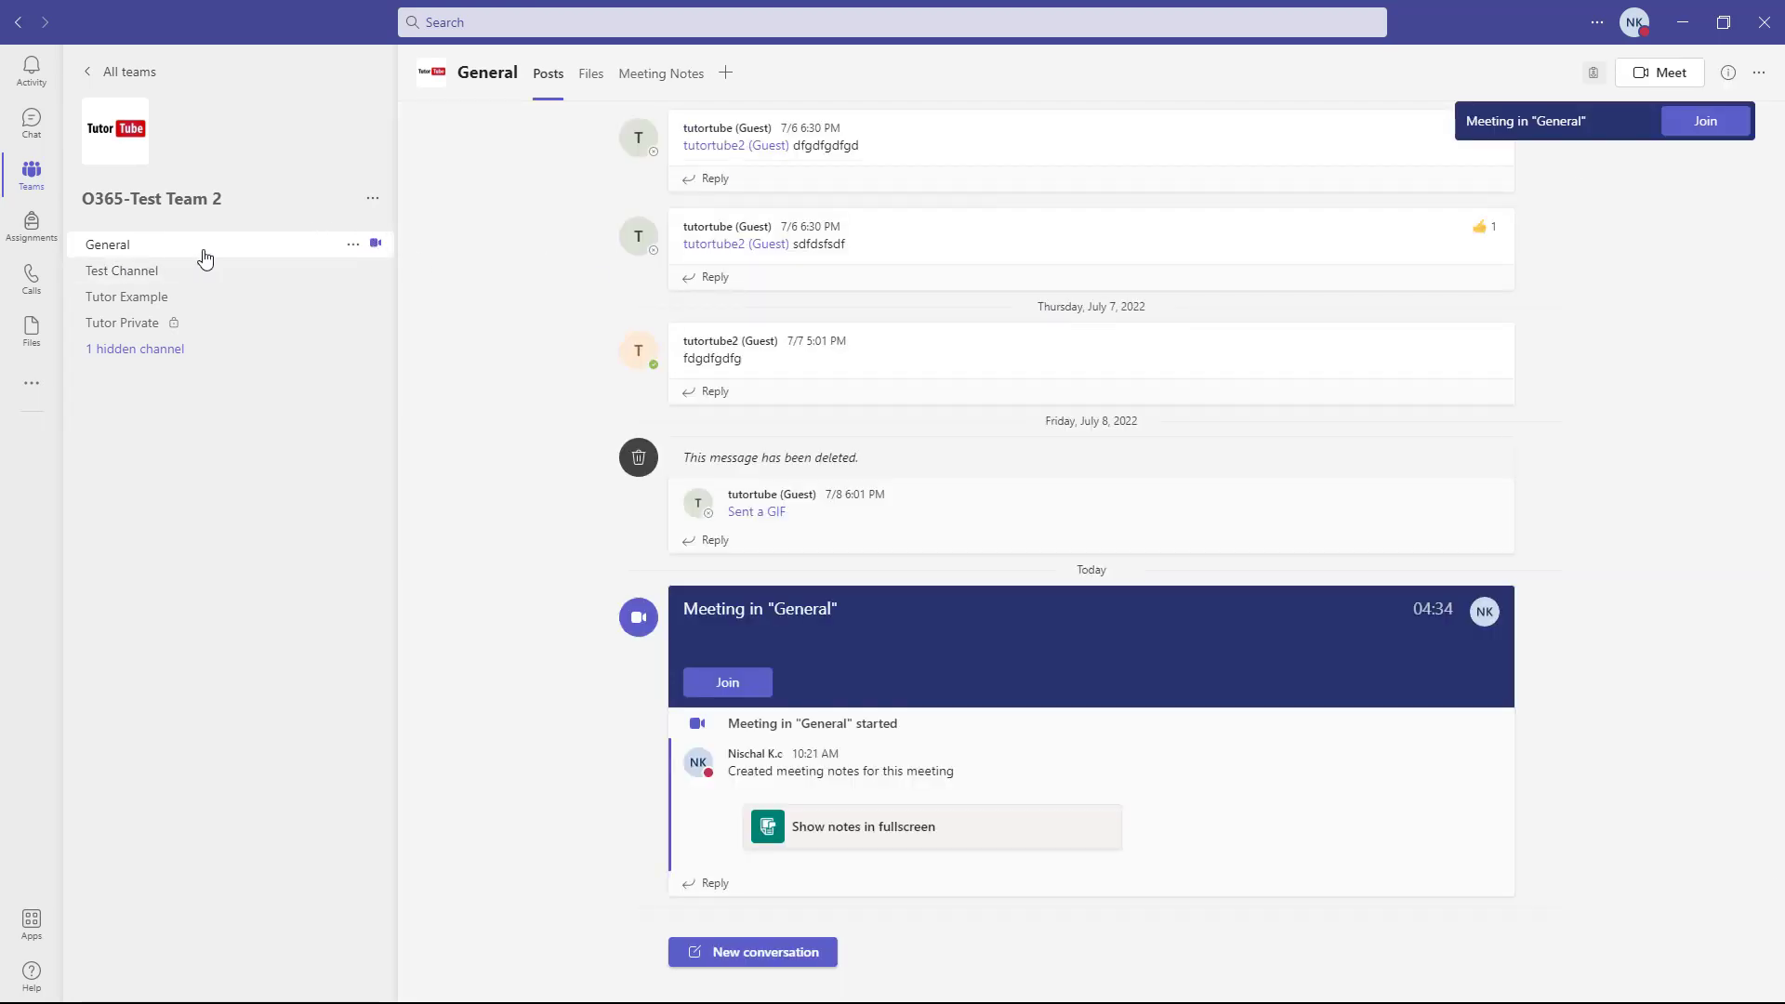
{"action": "mouse_move", "coordinate": [1672, 146]}
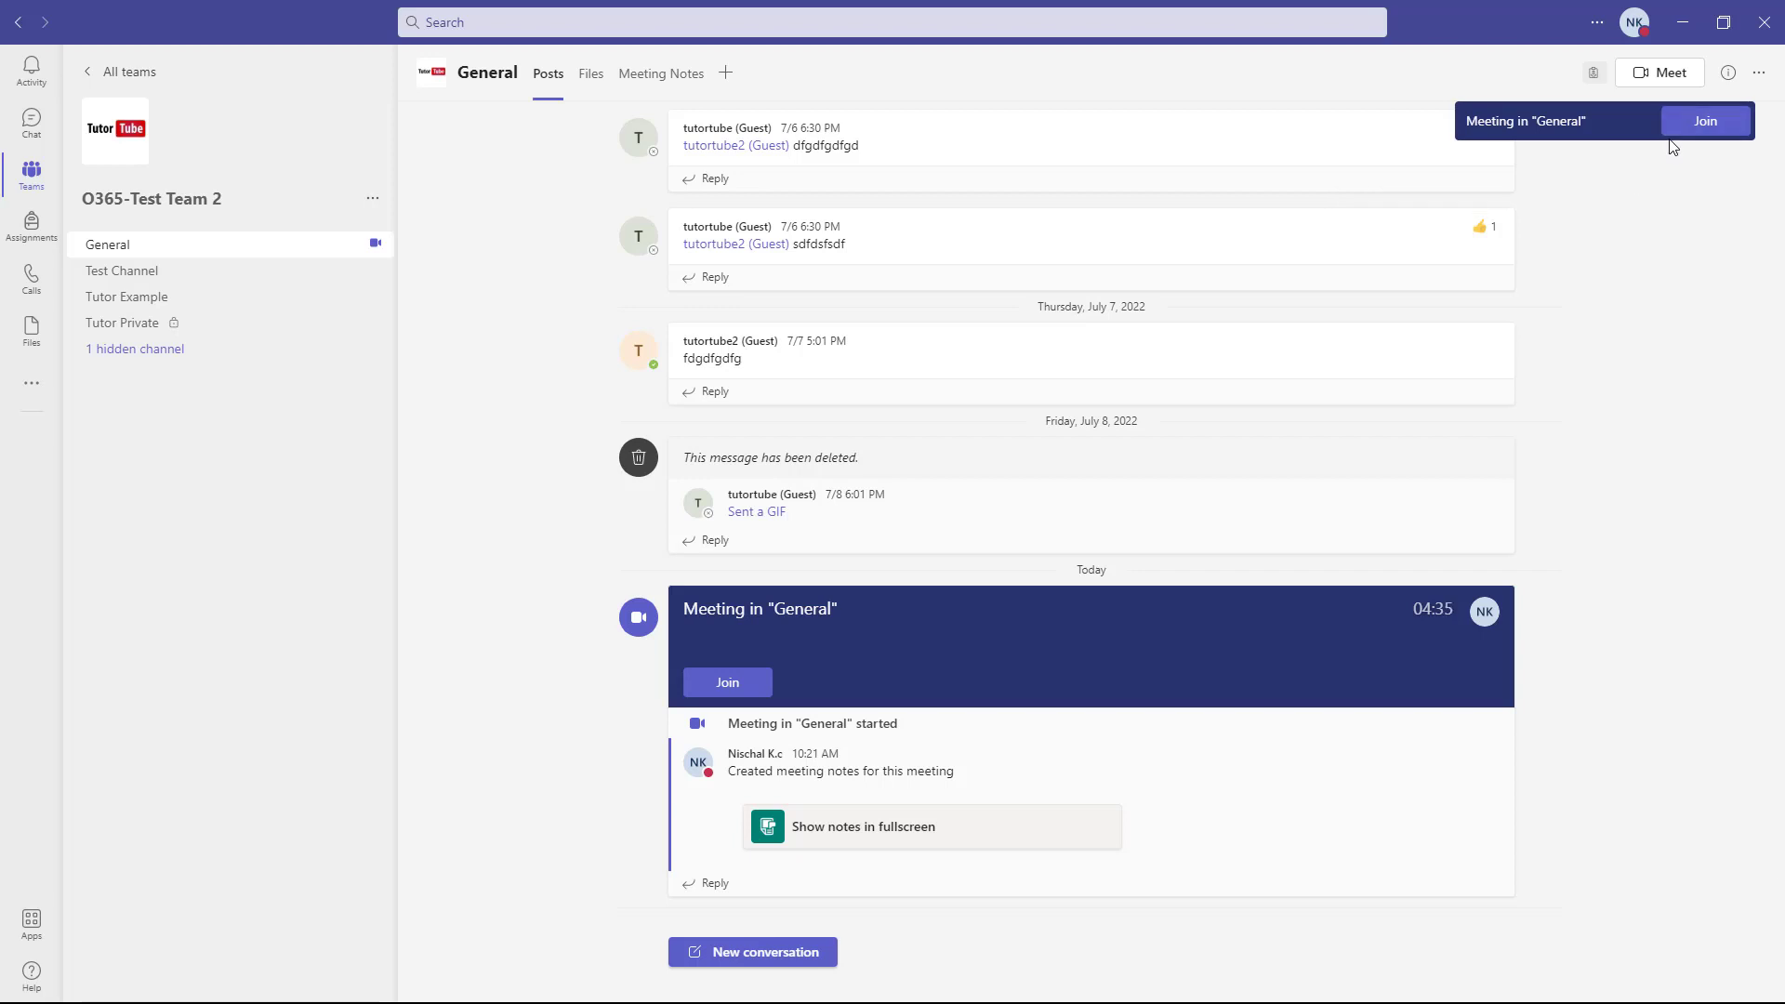
{"action": "mouse_move", "coordinate": [1704, 121]}
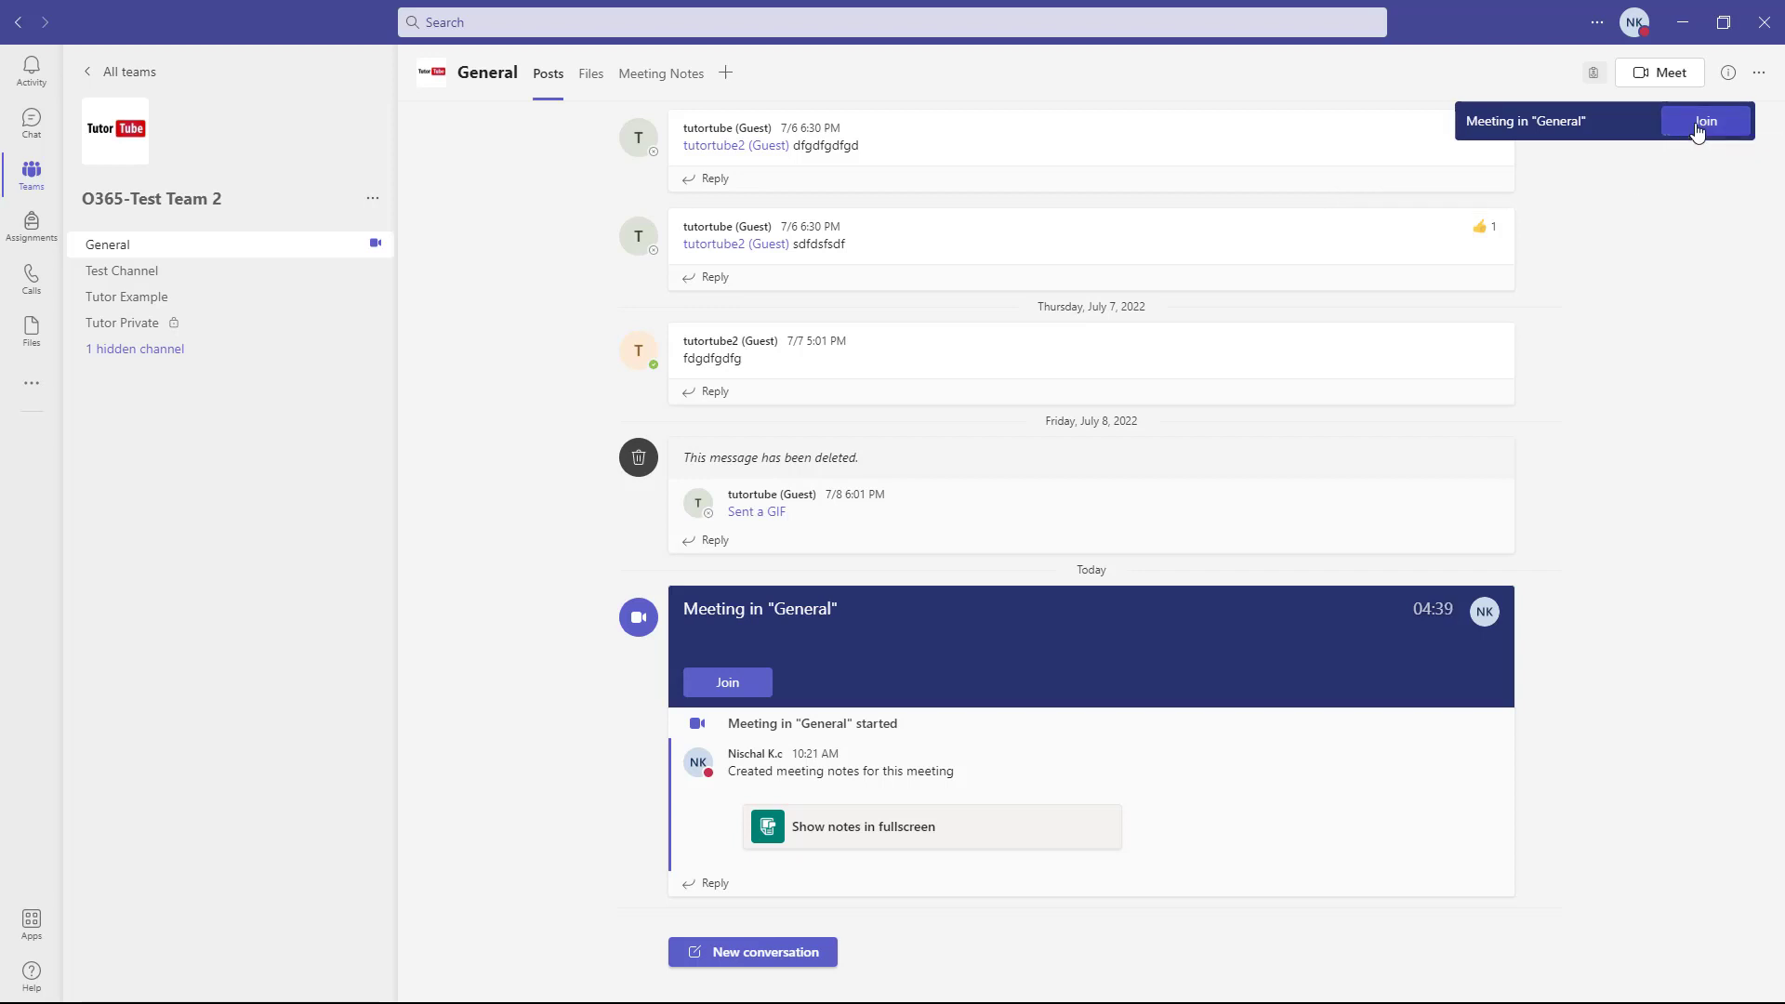
{"action": "left_click", "coordinate": [1704, 121]}
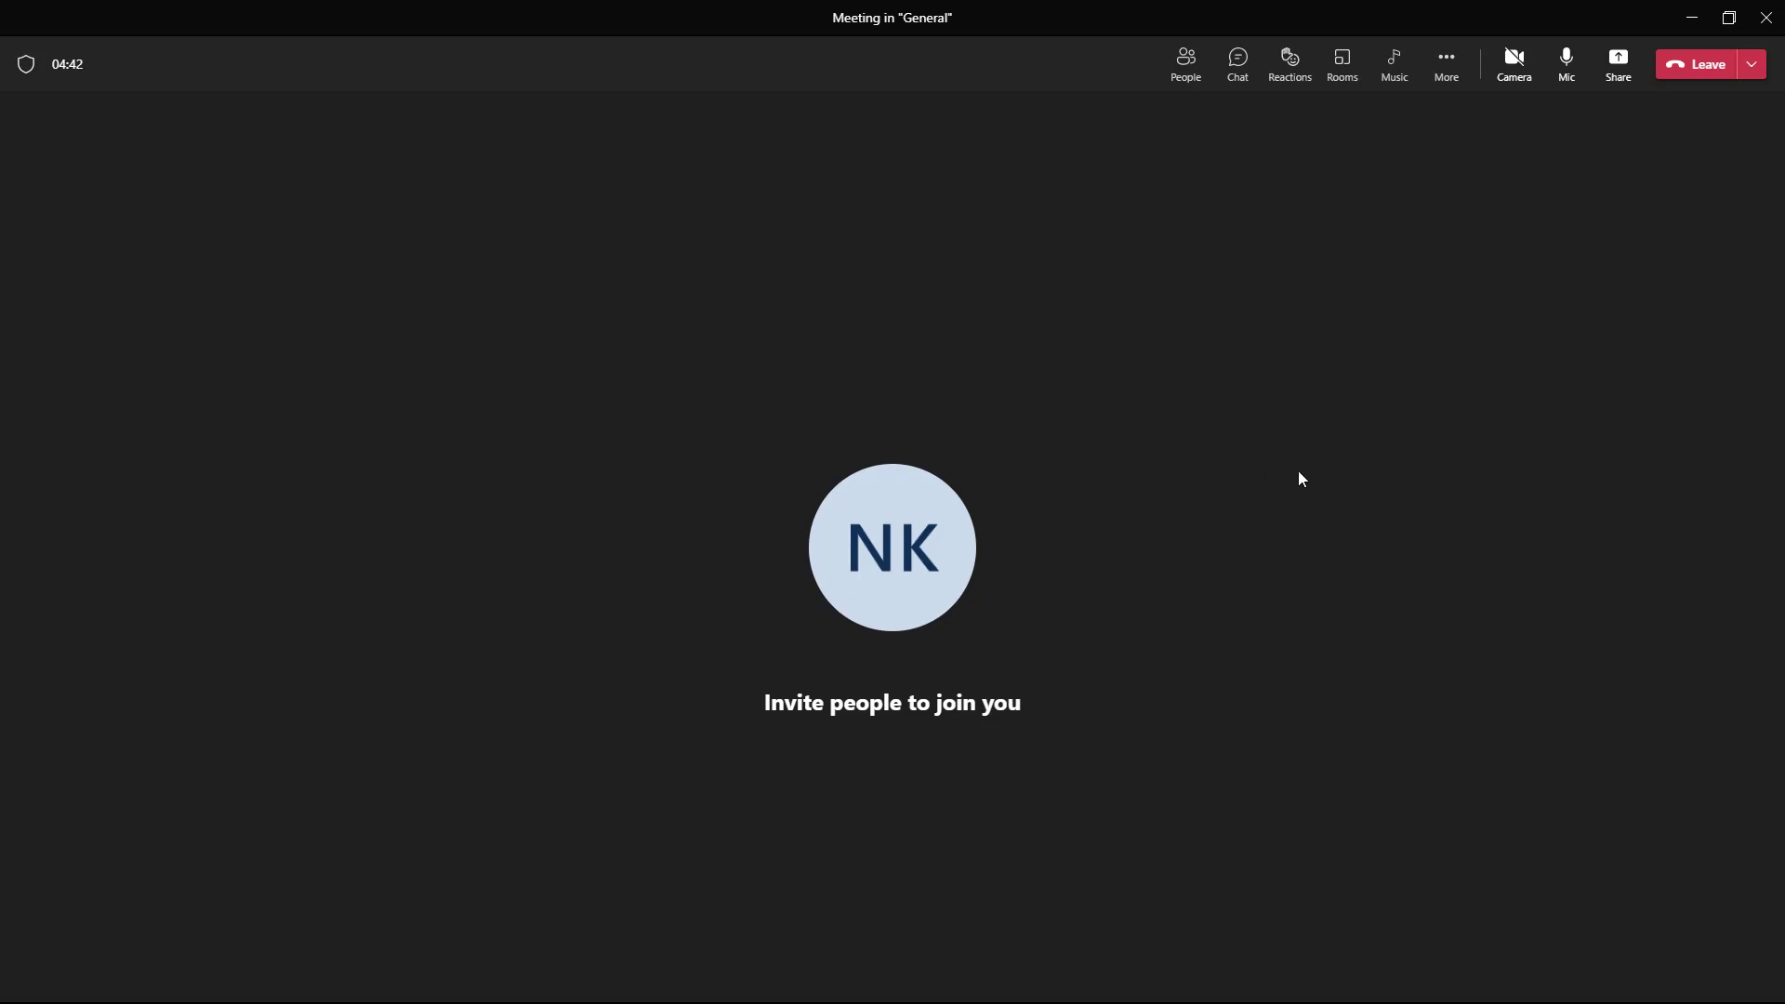